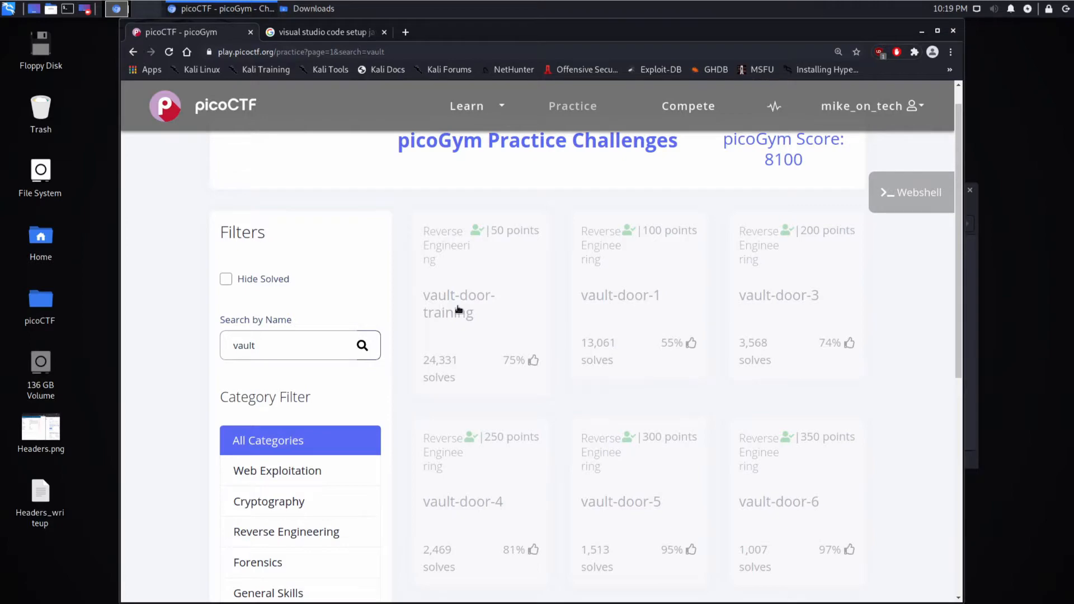
Open the vault-door-training card from the picoGym list filtered by 'vault'.
click(458, 303)
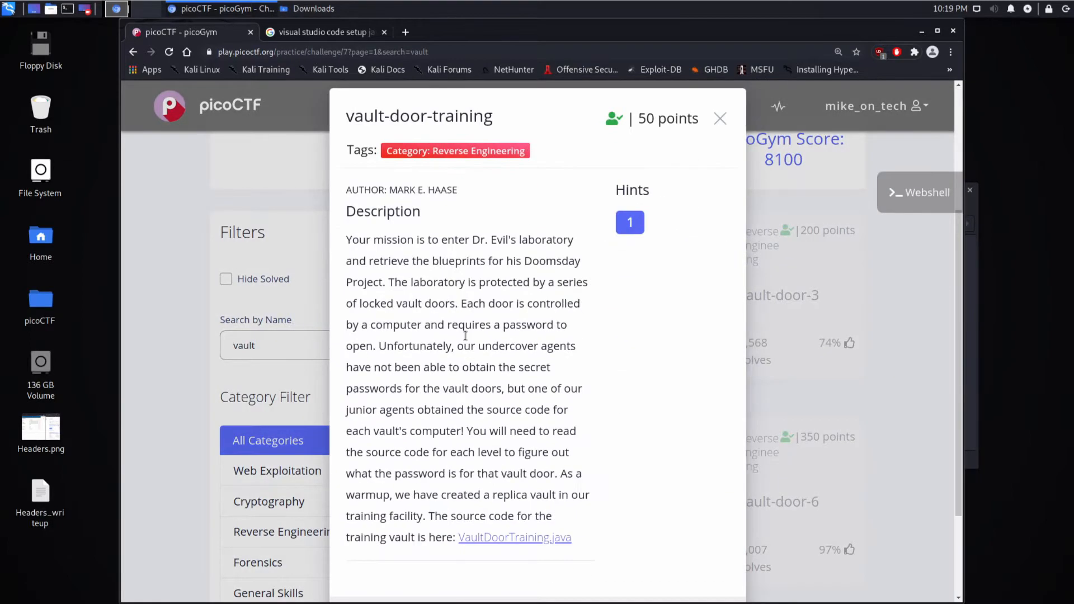
mouse_move(409, 267)
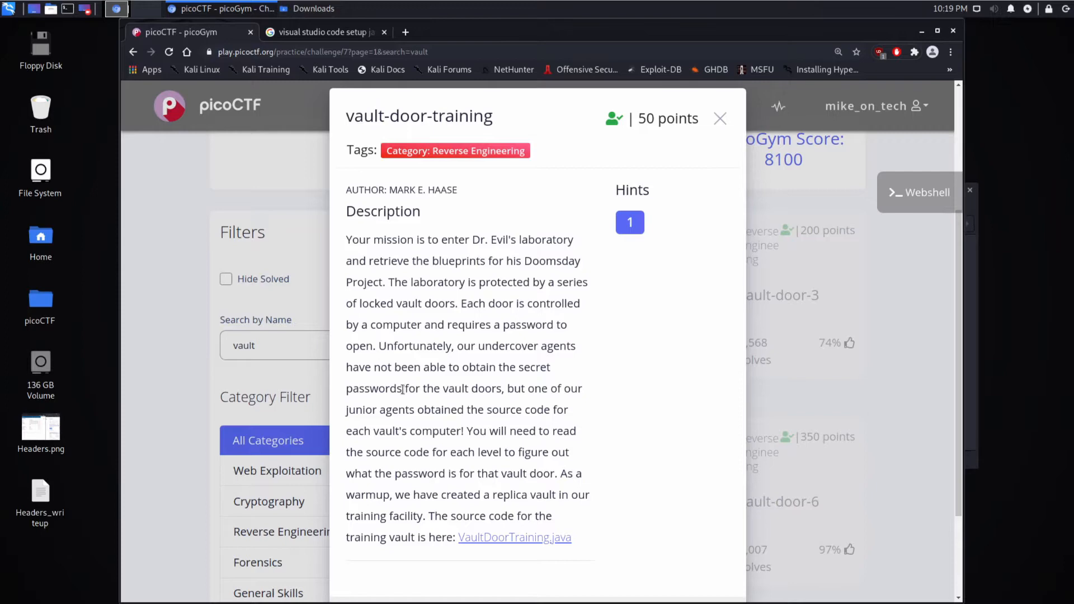
mouse_move(476, 446)
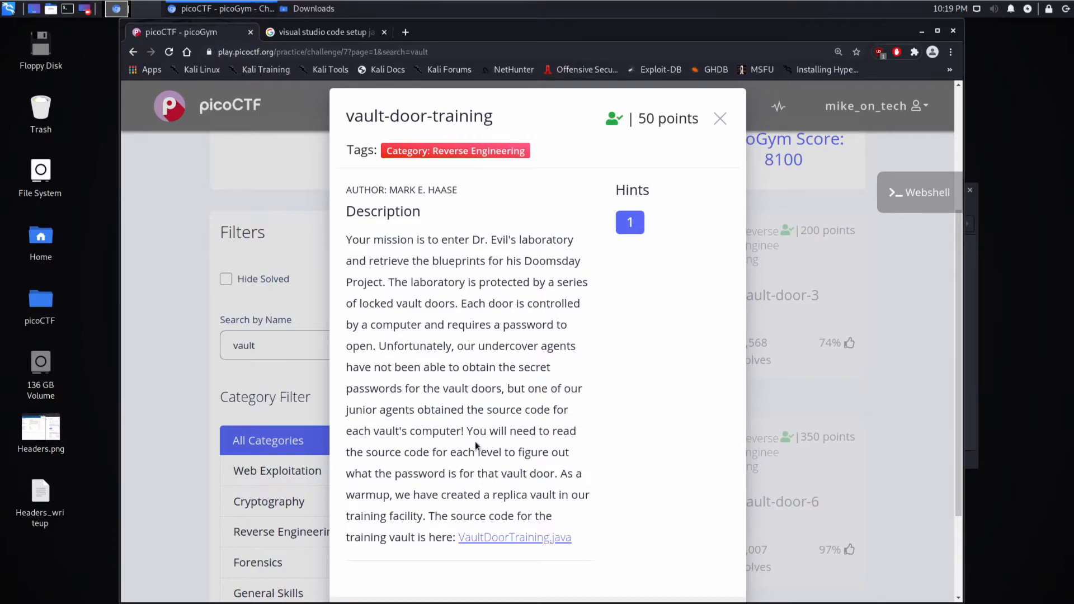
mouse_move(513, 537)
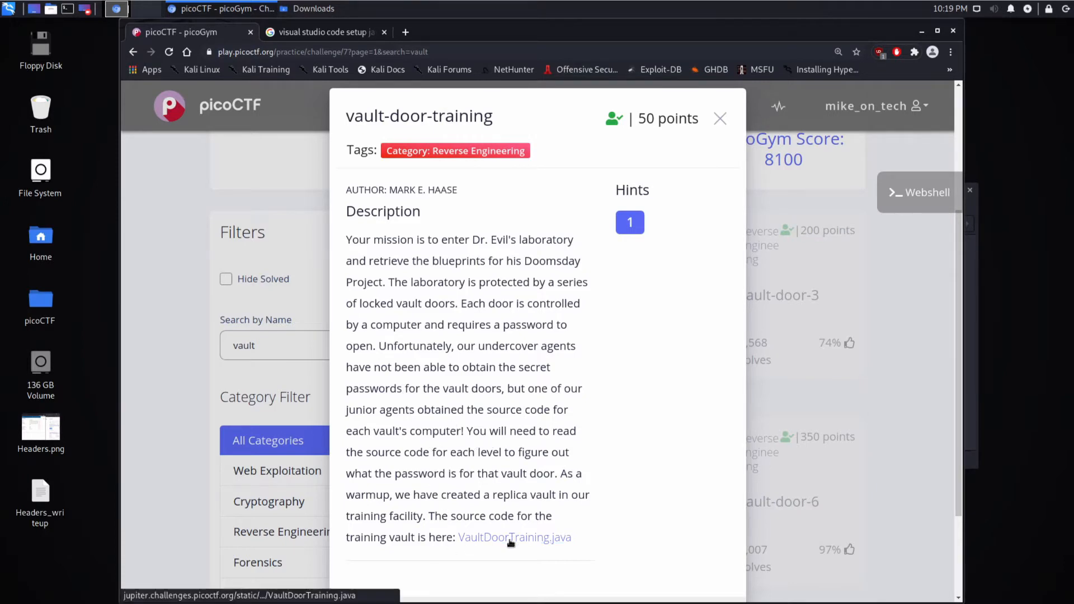
Download VaultDoorTraining.java and open Downloads in VS Code by running 'code .' from a terminal.
click(514, 537)
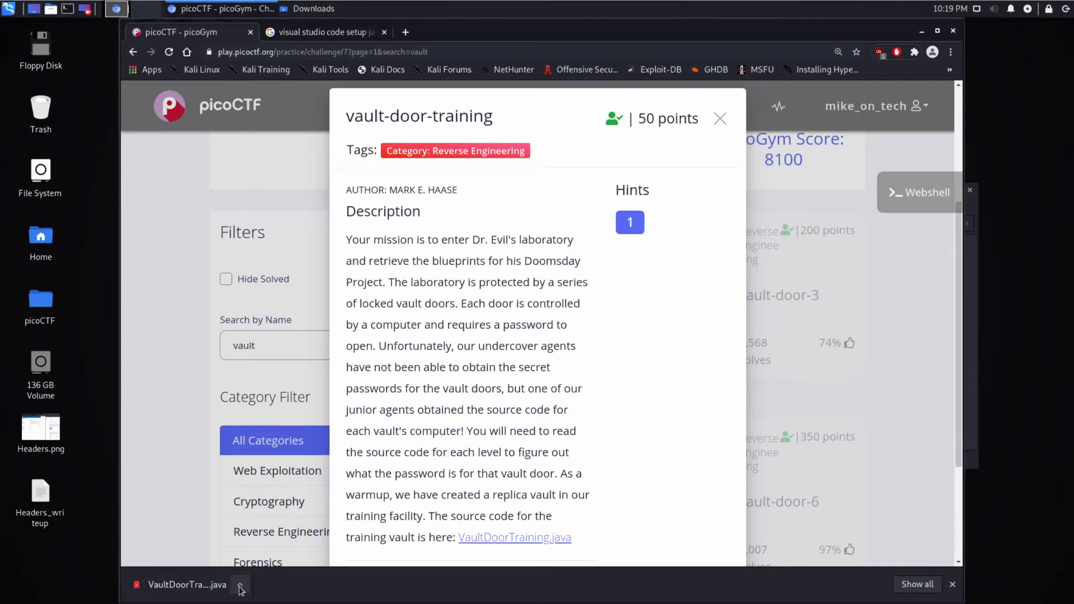
click(240, 584)
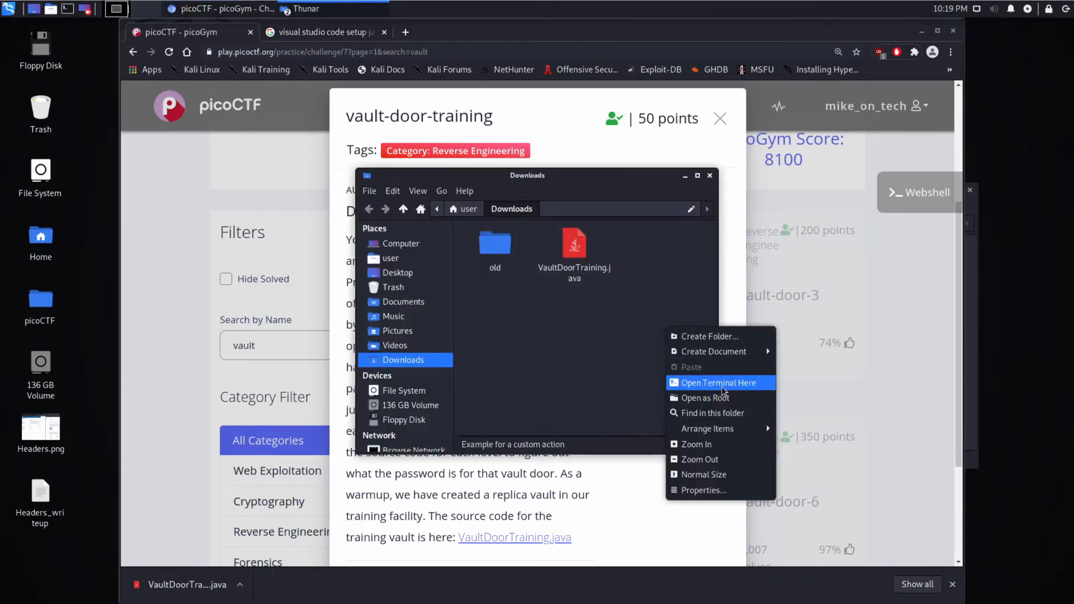
click(718, 382)
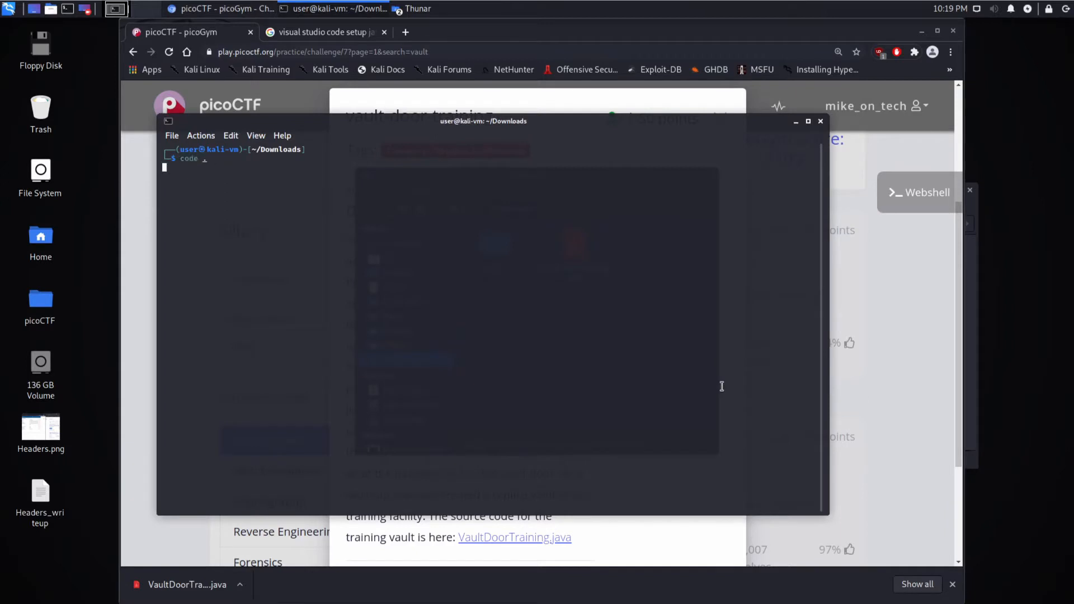
key(Return)
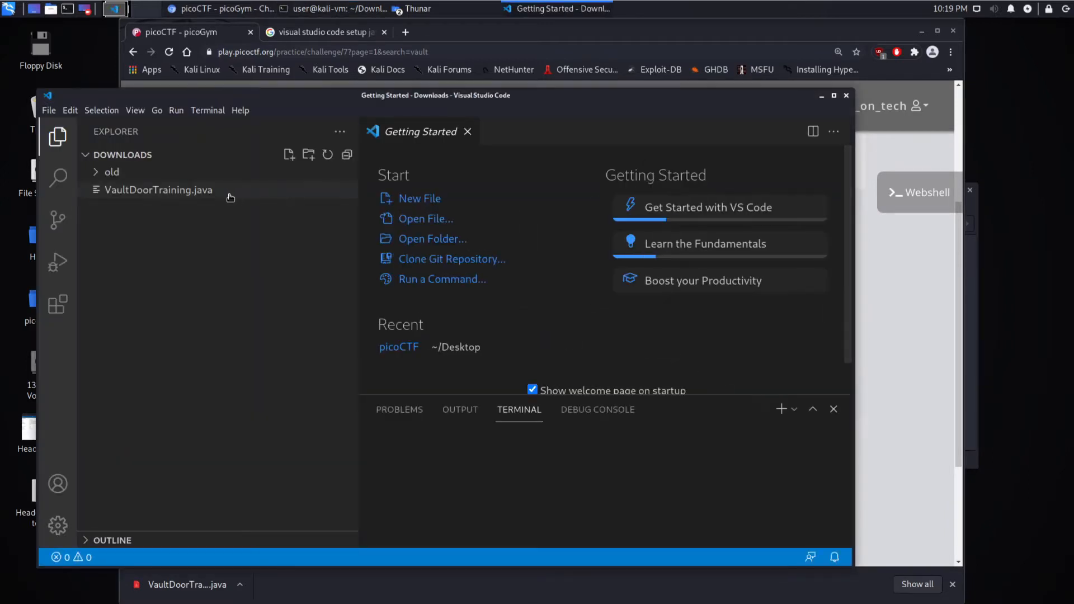
Open VaultDoorTraining.java from the Explorer and close the Welcome tab.
click(468, 132)
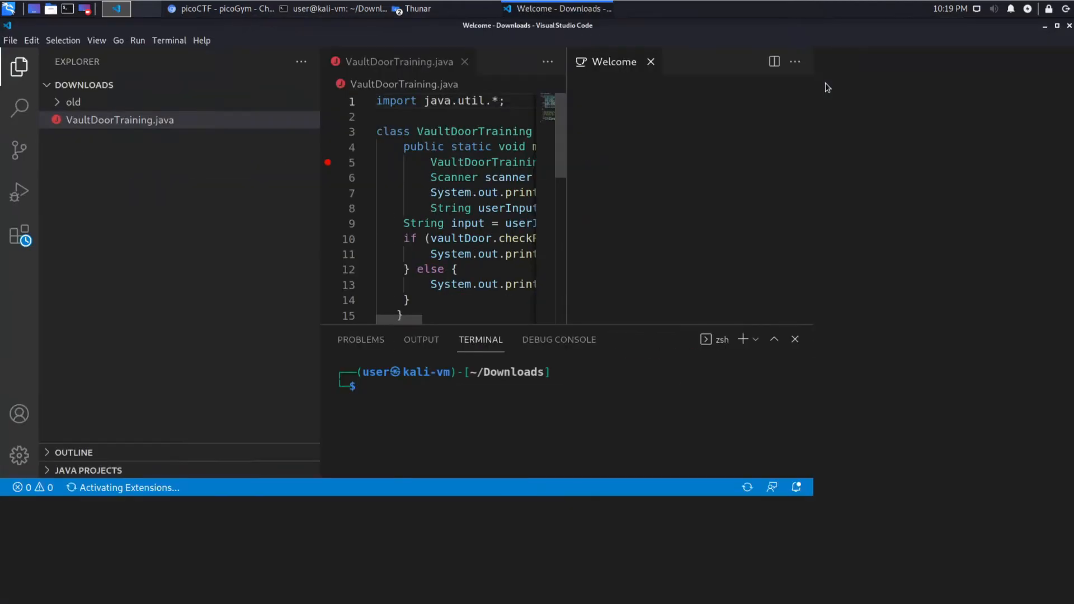
click(649, 62)
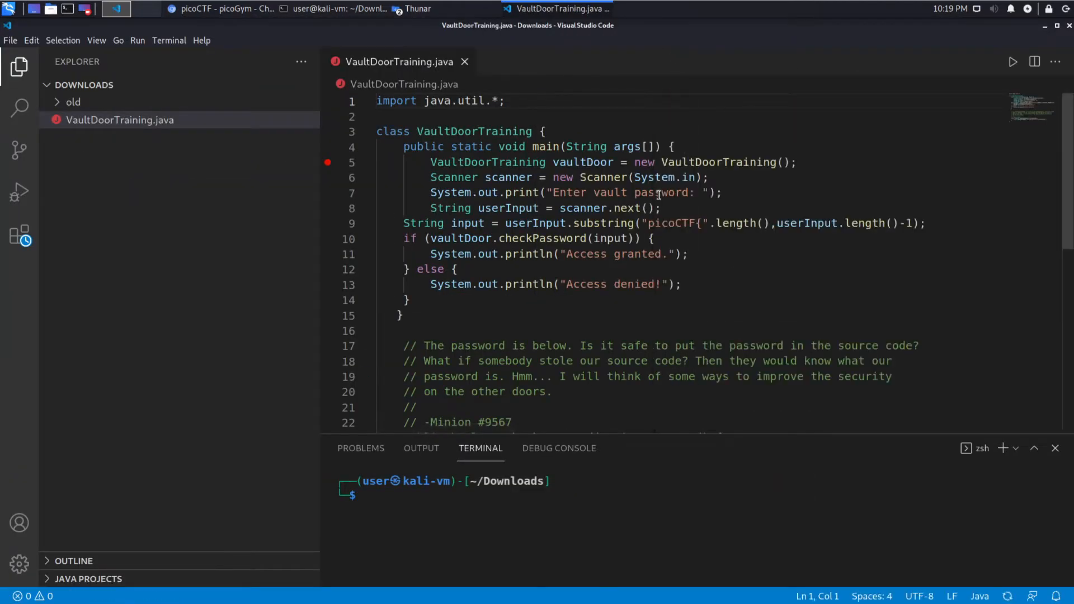
mouse_move(451, 321)
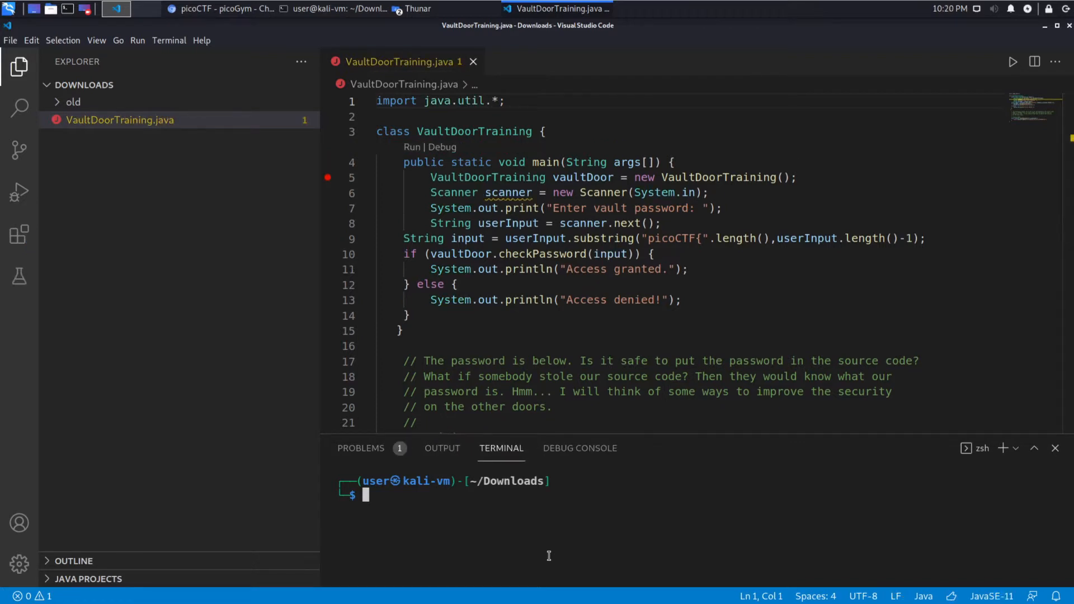
Compile with 'javac VaultDoorTraining.java', view the resulting .class file, then close it.
text(javac VaultDoorTraining.java)
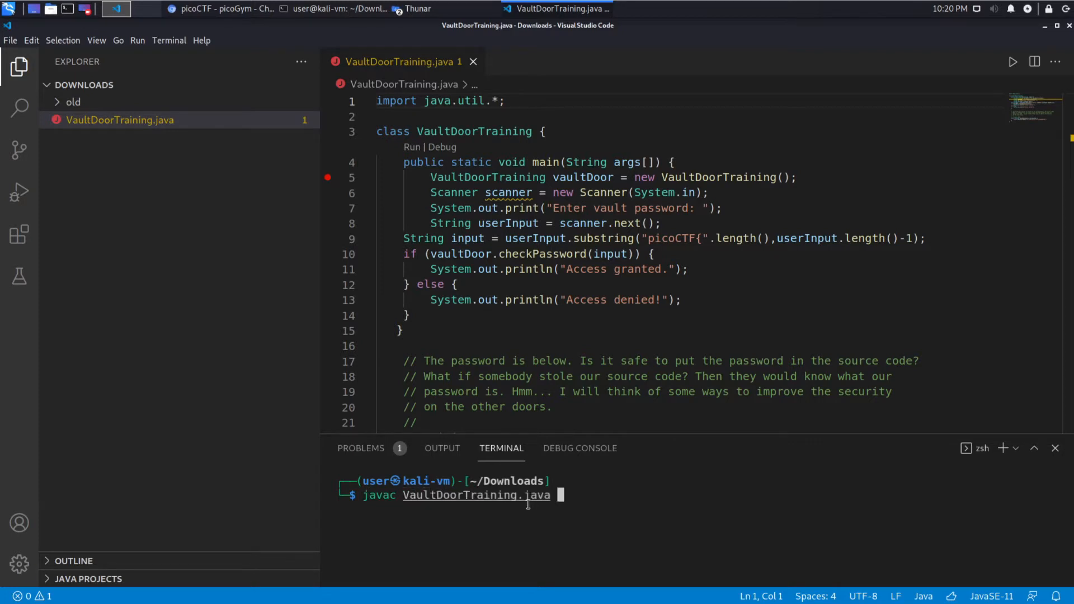
mouse_move(584, 517)
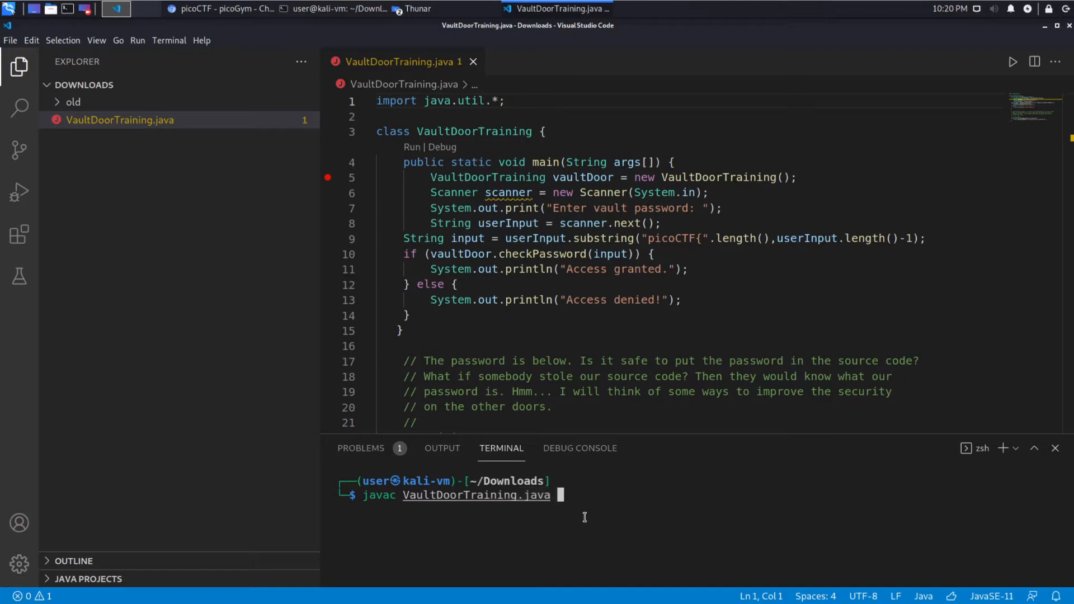
key(Return)
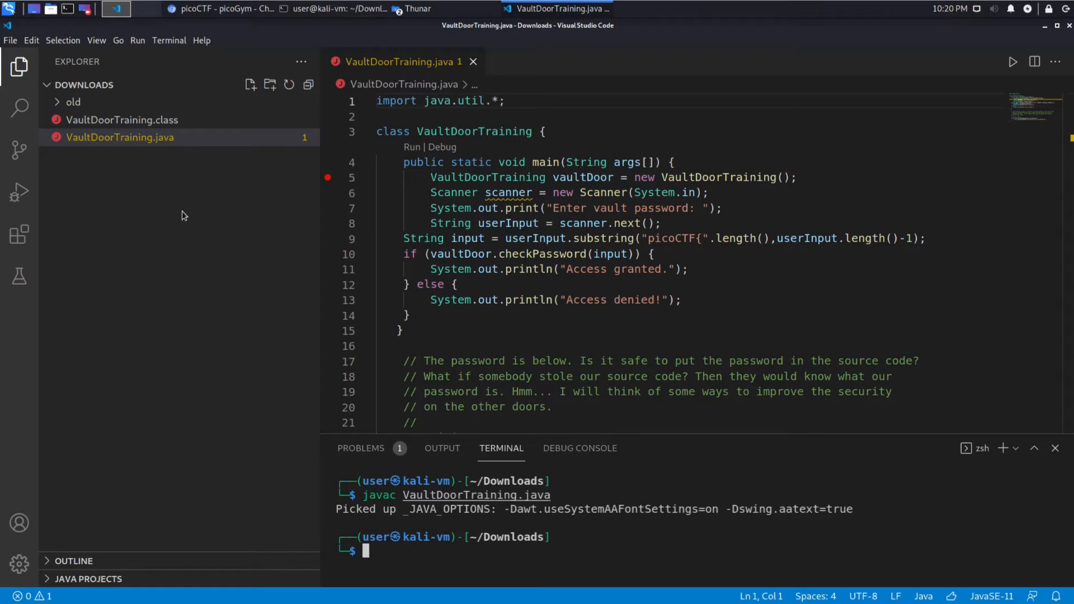
click(122, 120)
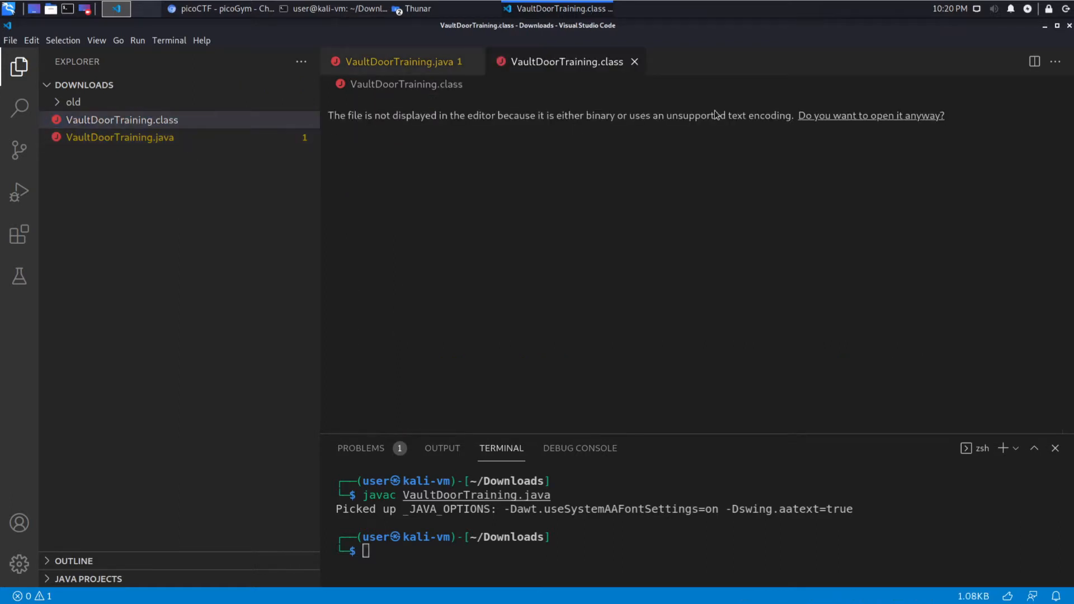
click(870, 116)
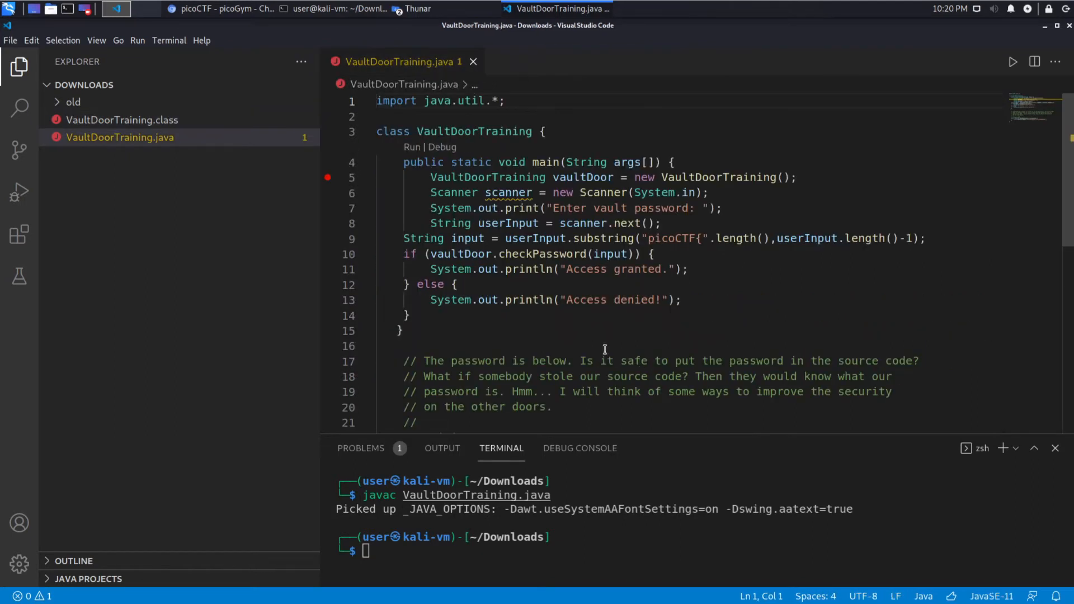
text(java VaultDoorTraining)
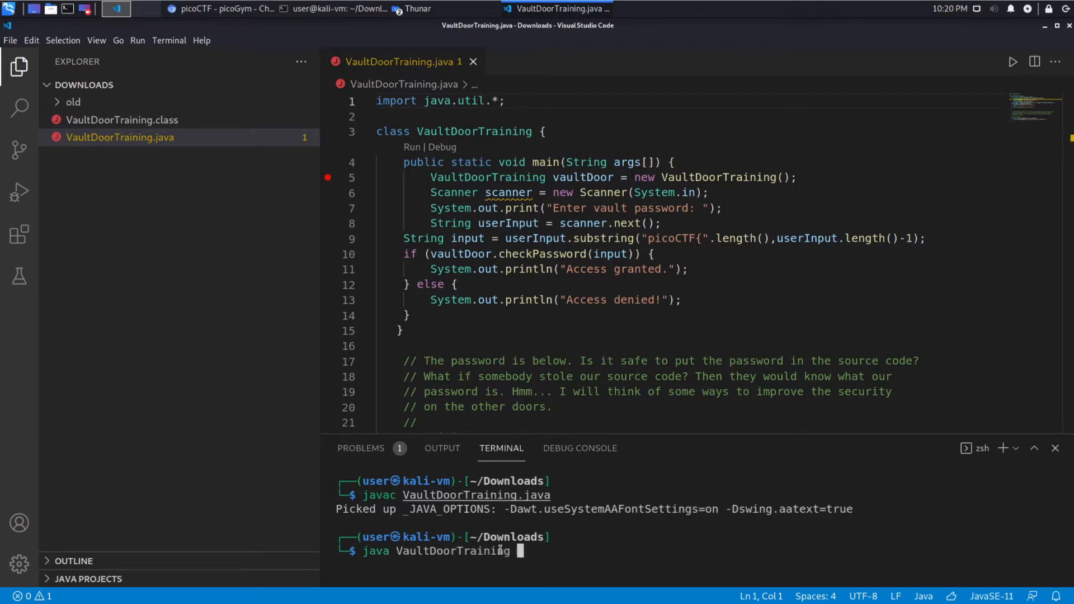
key(Return)
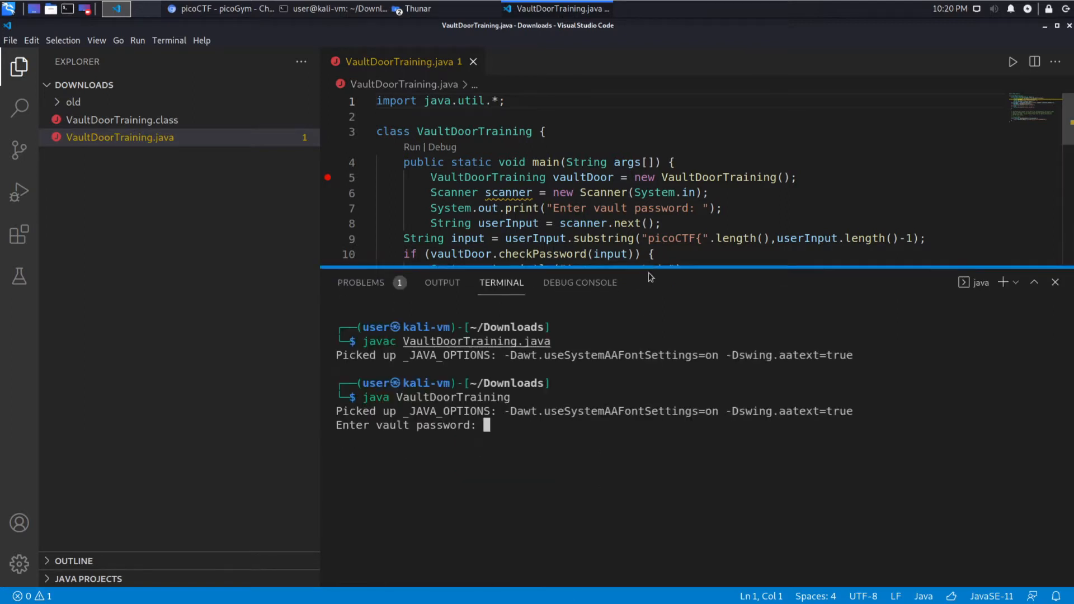
text(PleaseSubscribe)
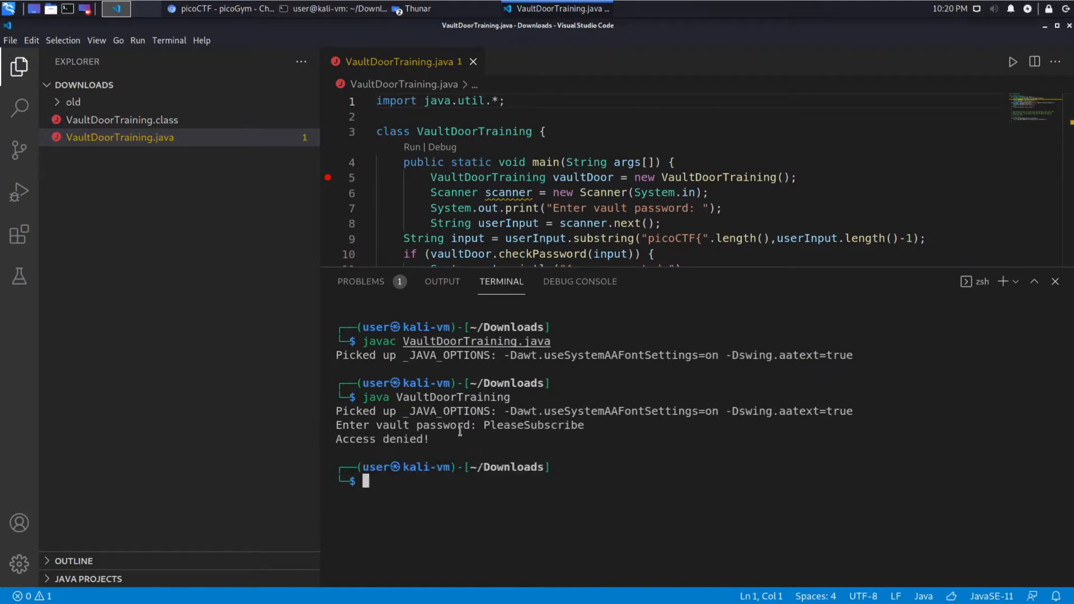
mouse_move(684, 272)
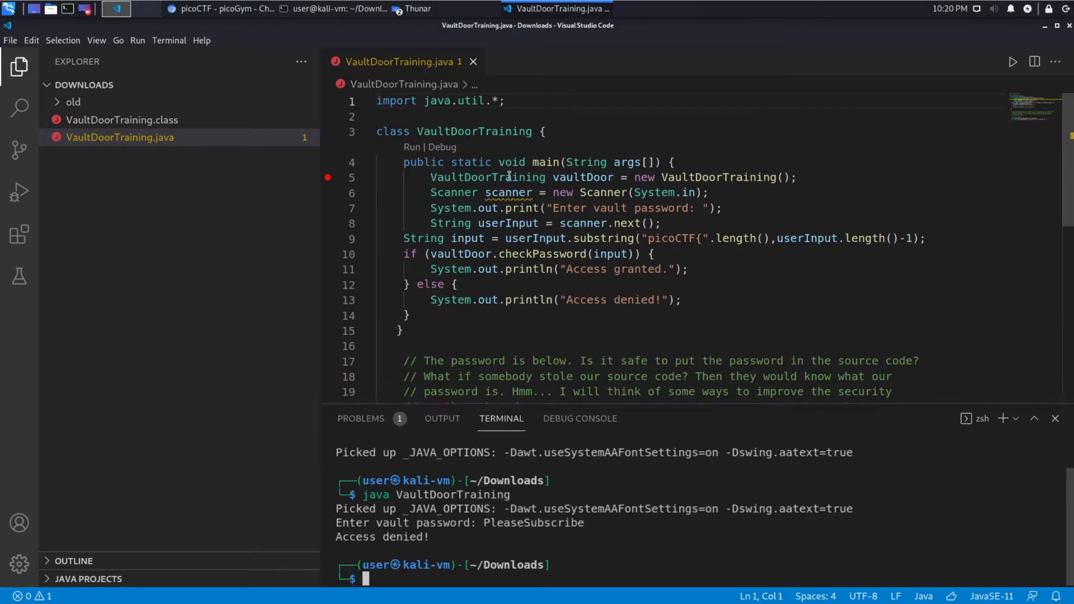
mouse_move(807, 156)
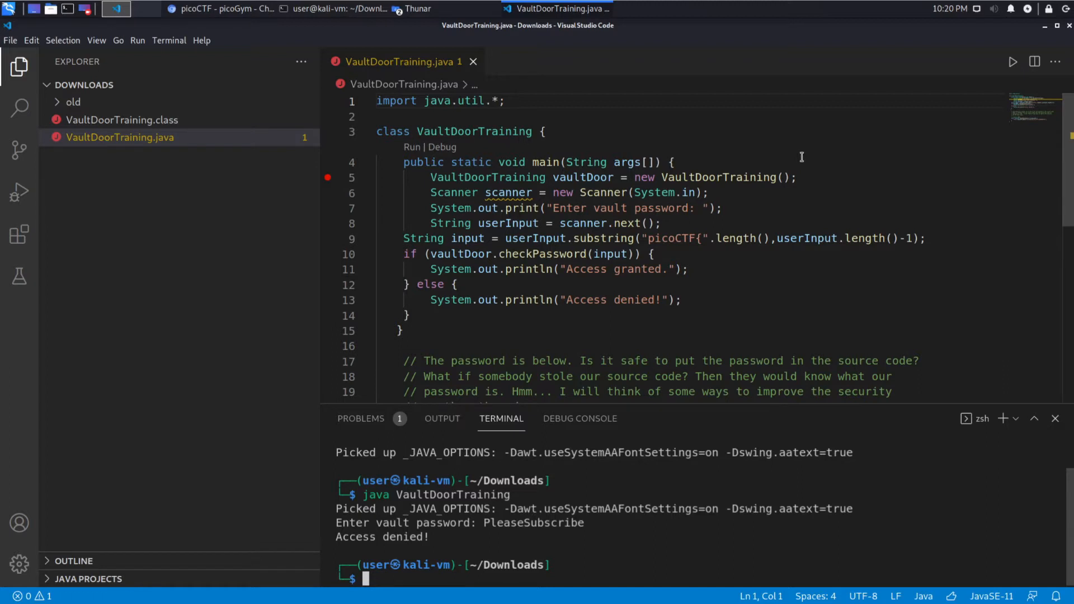
double_click(546, 162)
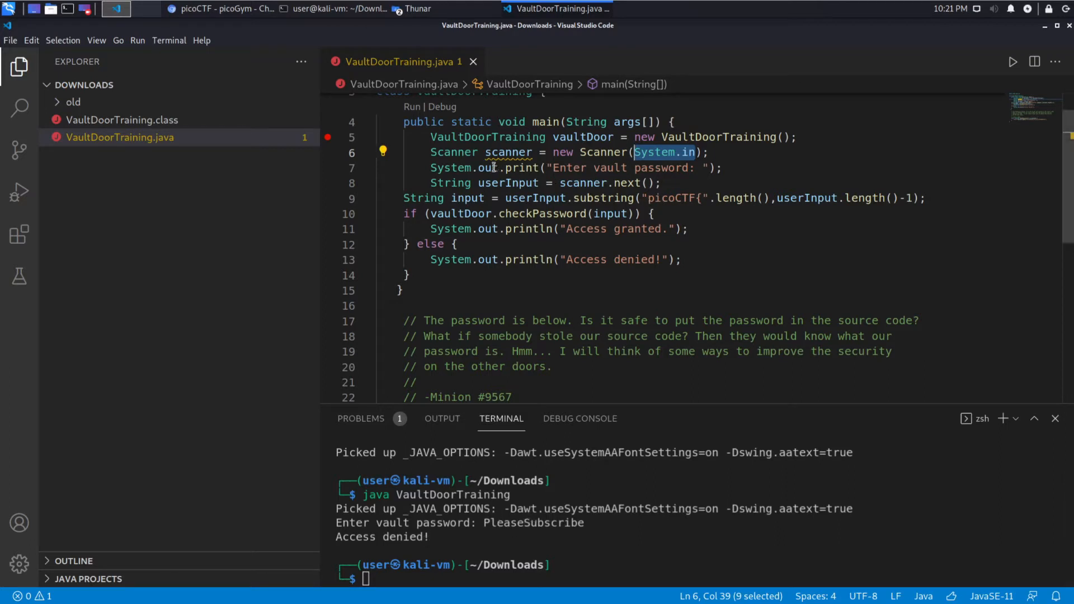
mouse_move(578, 167)
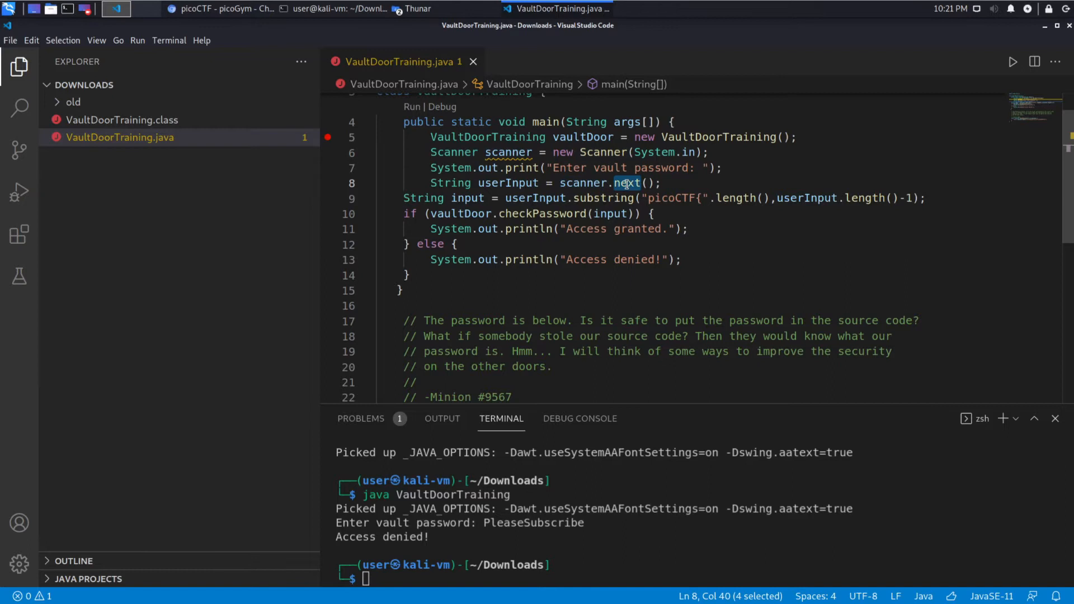
mouse_move(623, 183)
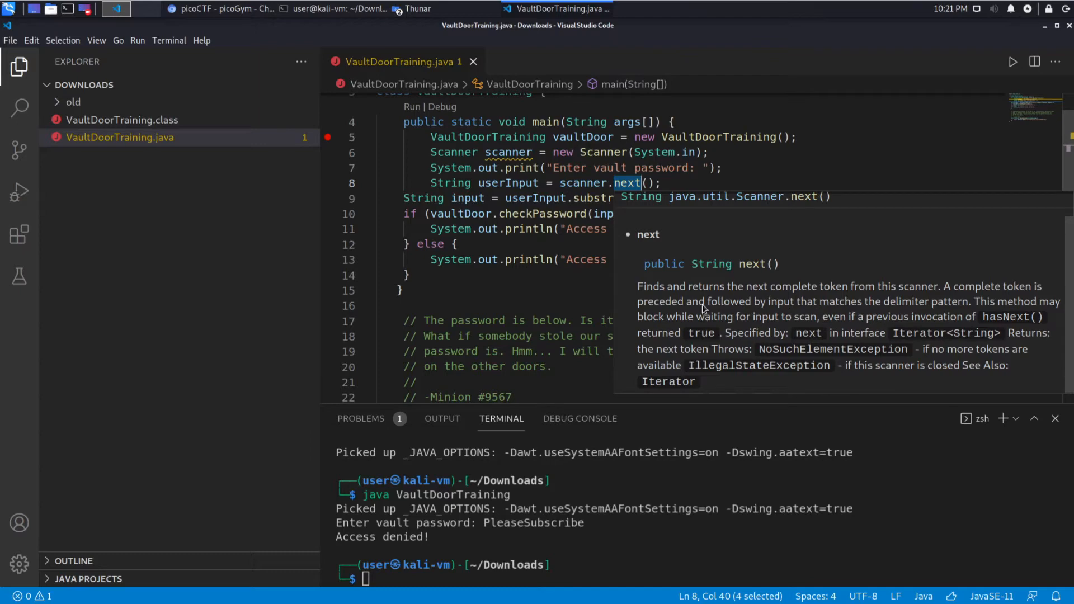
mouse_move(465, 153)
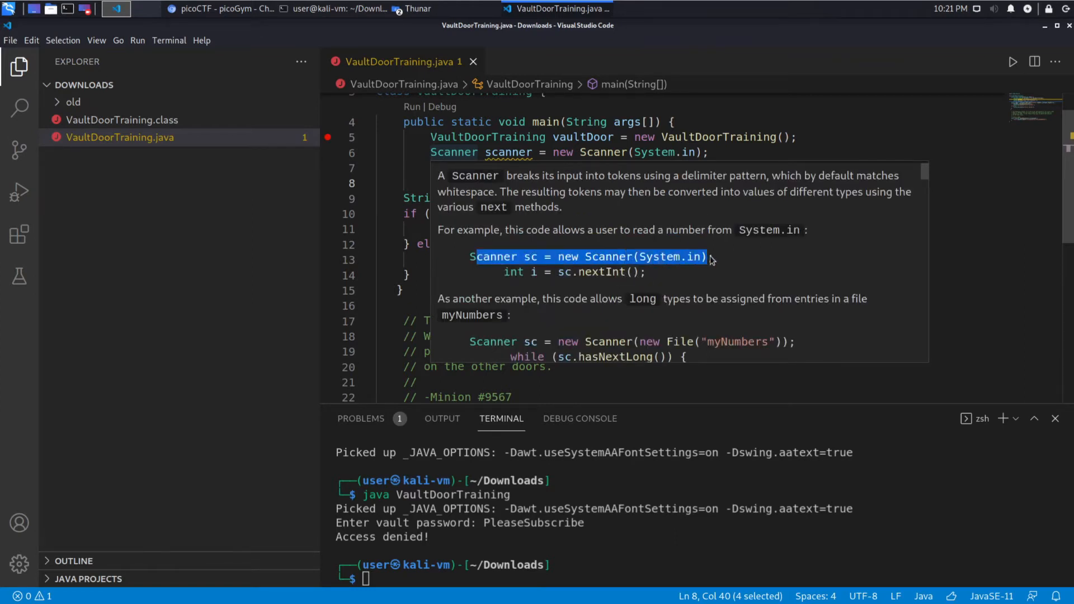
mouse_move(465, 204)
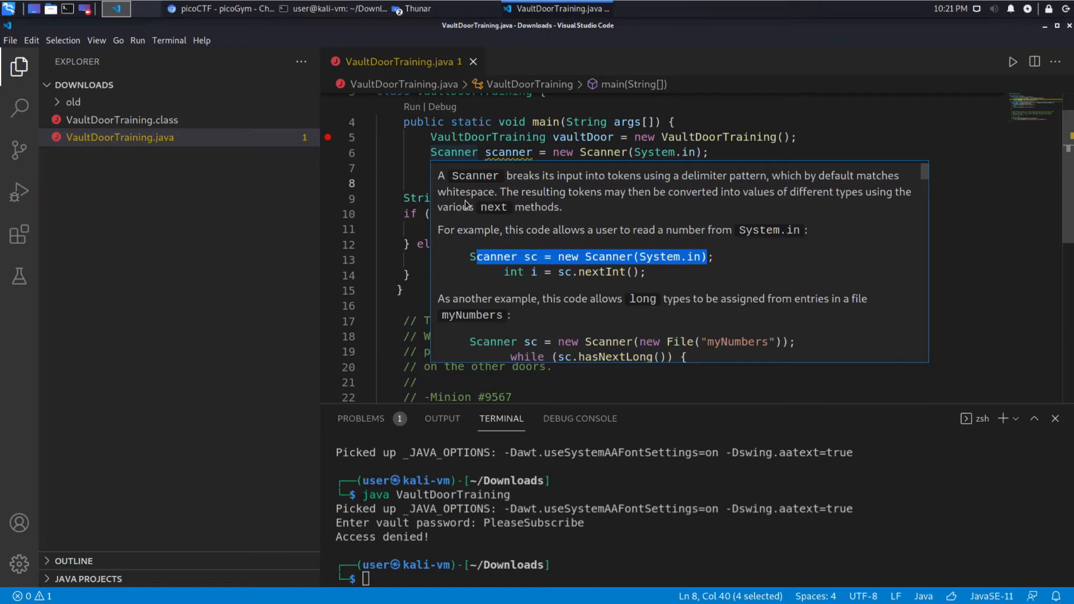
mouse_move(596, 274)
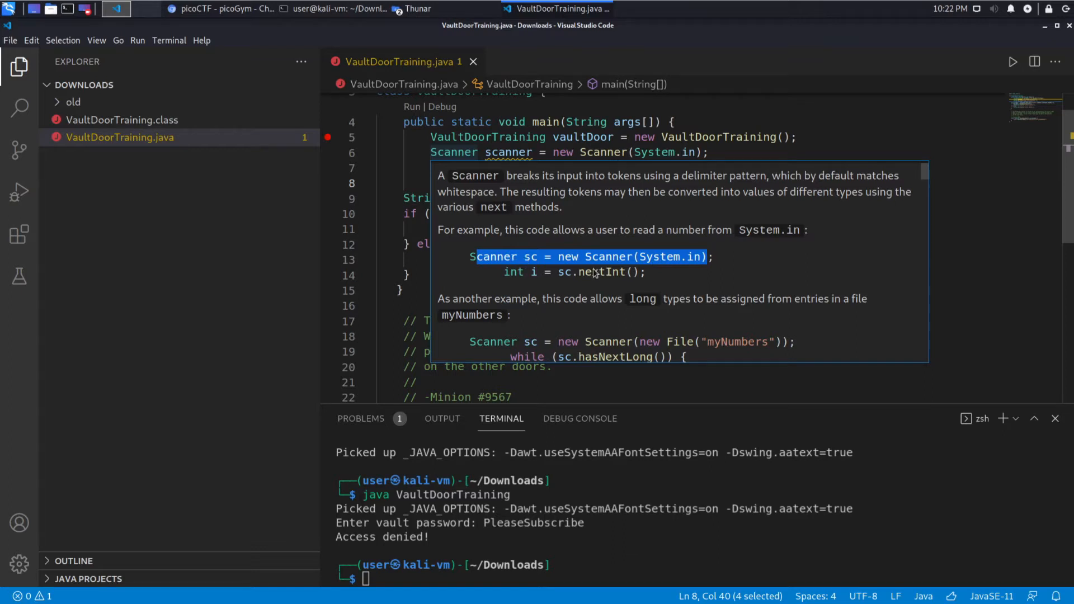
mouse_move(552, 280)
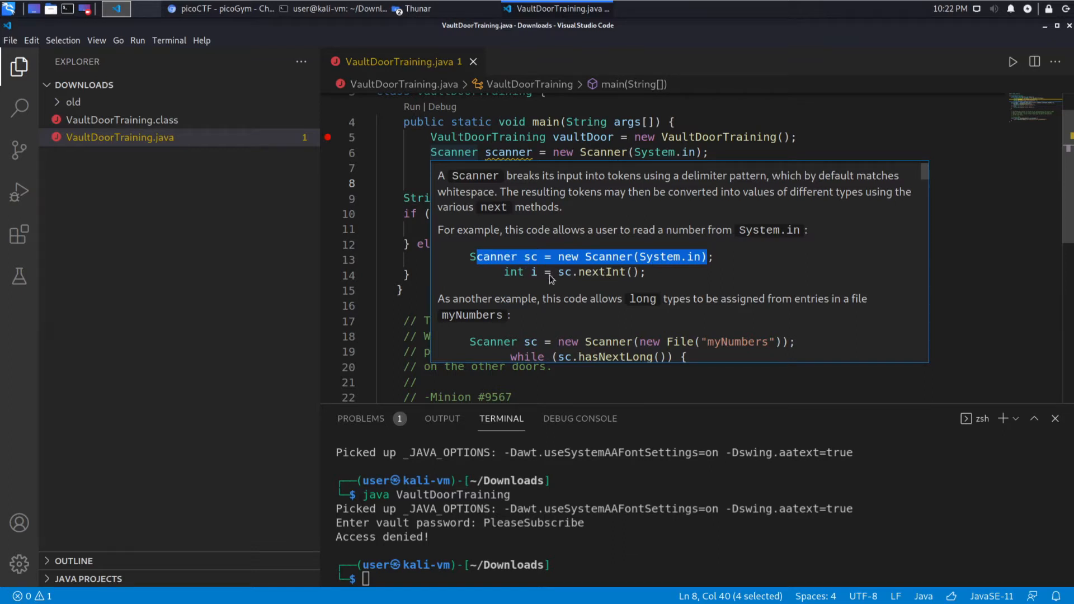
scroll(down, 3)
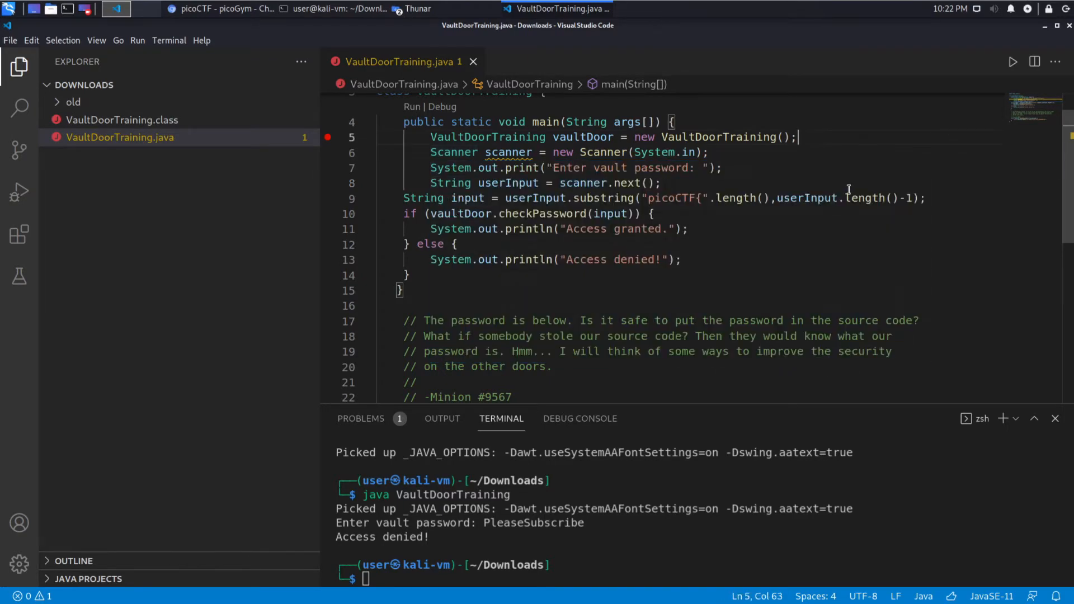
mouse_move(683, 215)
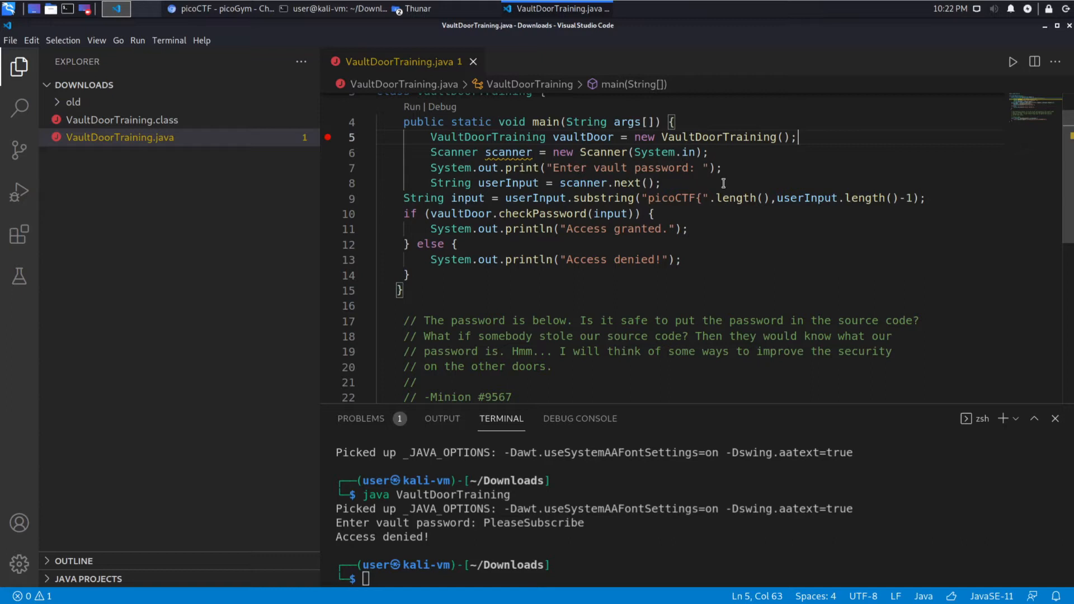
mouse_move(606, 183)
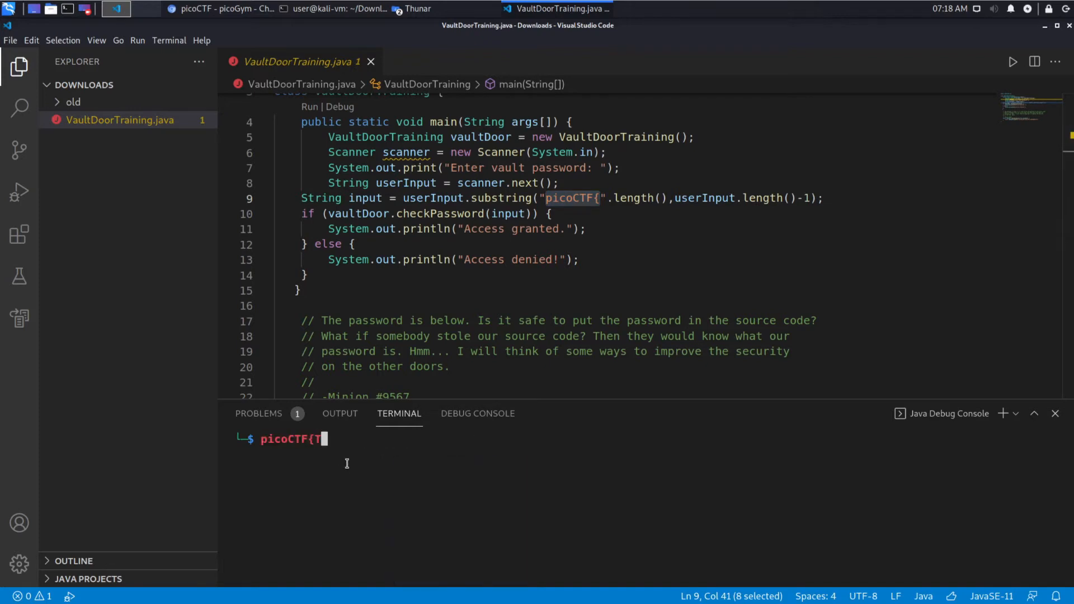
Type the example flag picoCTF{THEFLAG} into the terminal.
text(HEFLAG})
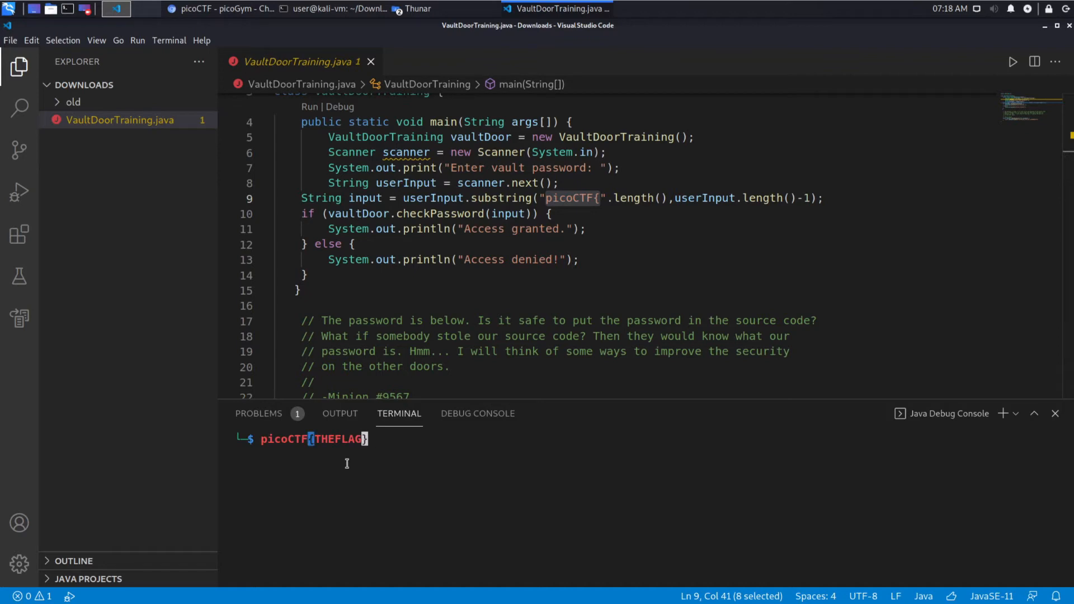
mouse_move(347, 446)
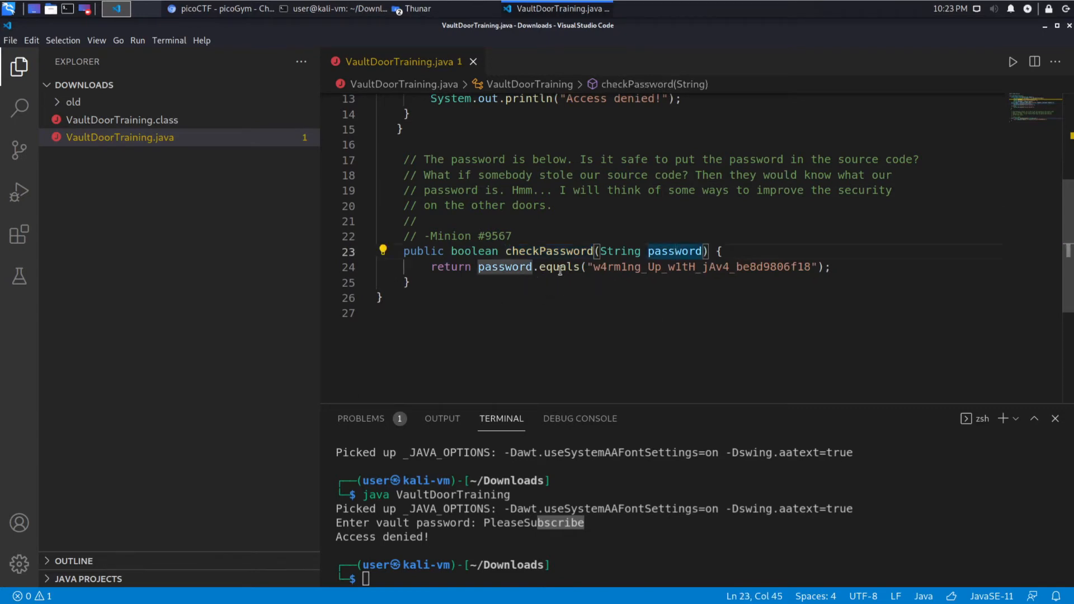
mouse_move(560, 266)
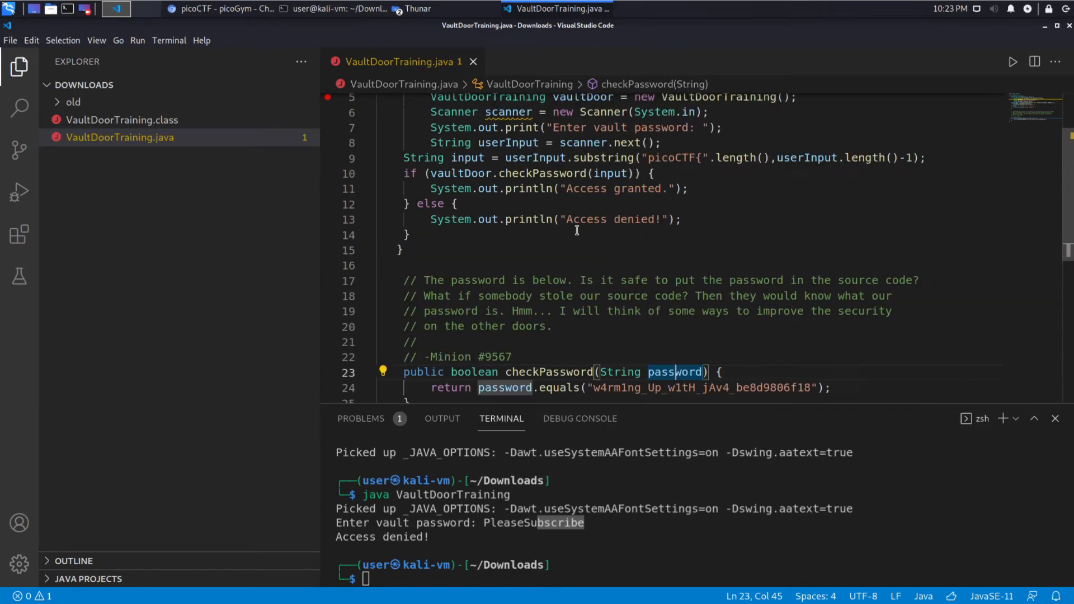
scroll(up, 3)
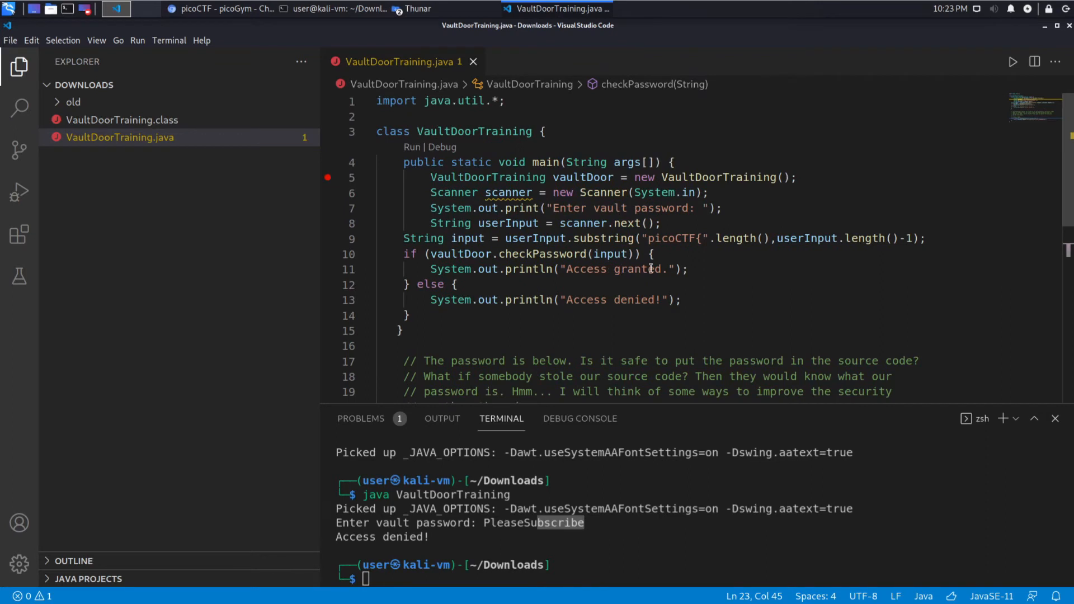
mouse_move(485, 283)
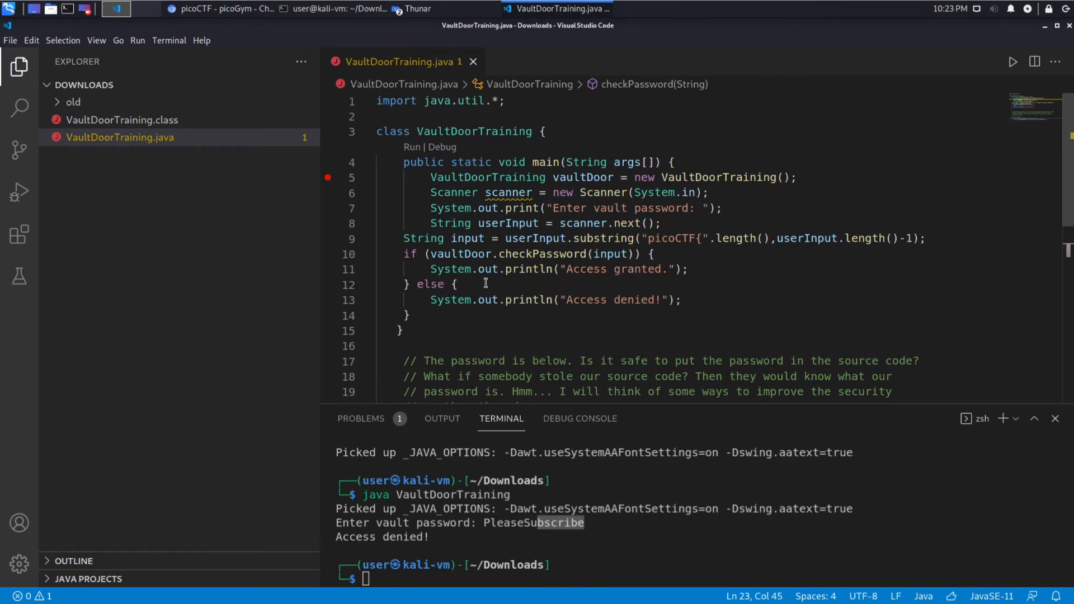
double_click(431, 283)
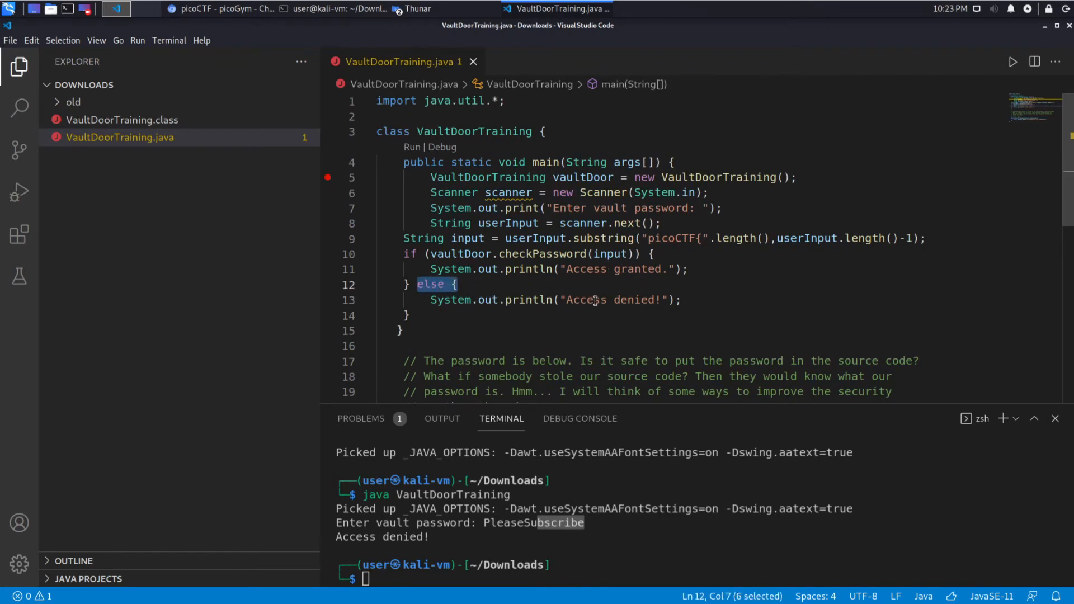
mouse_move(419, 175)
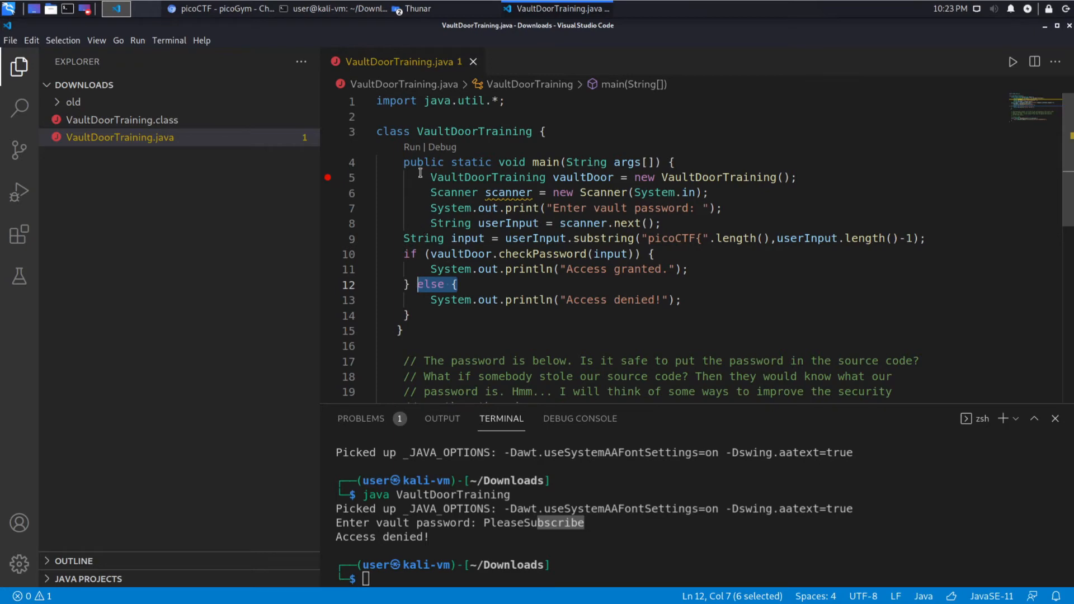
Start debugging main and step over lines until 'Enter vault password:' appears.
click(18, 190)
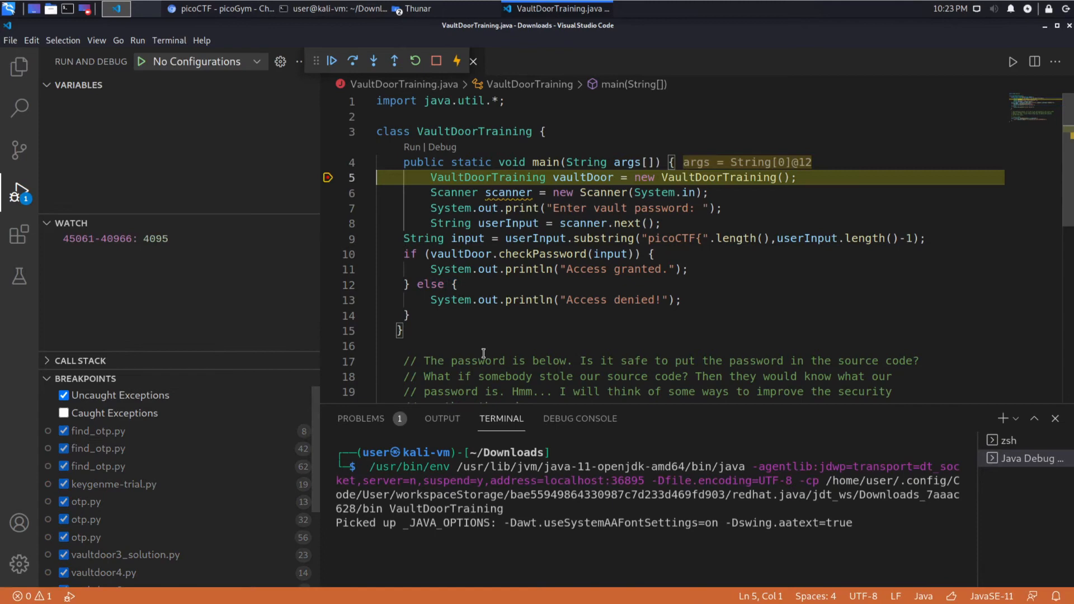
mouse_move(353, 61)
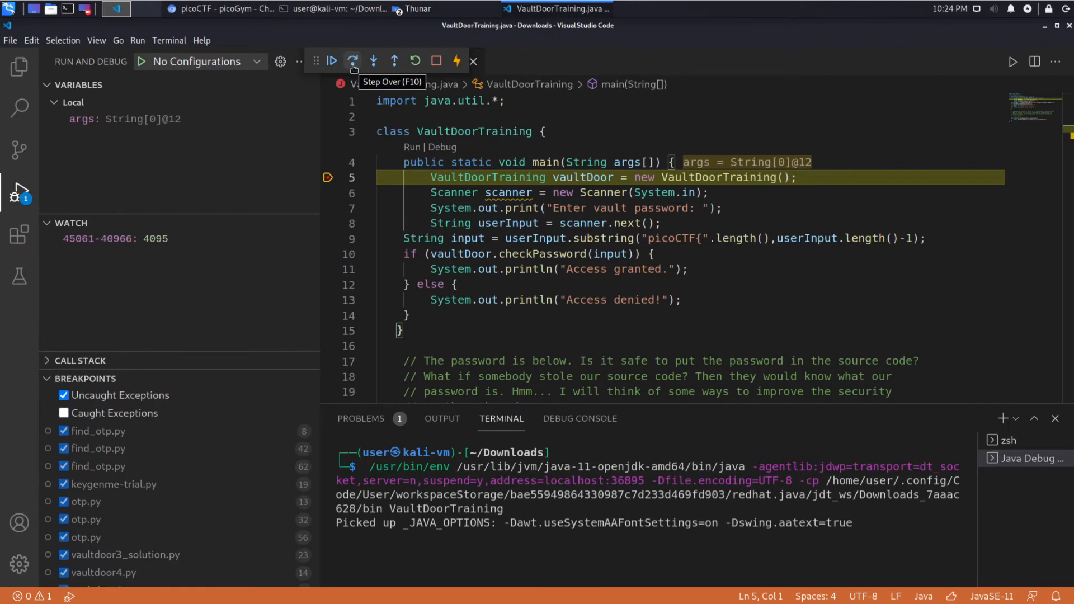
click(353, 61)
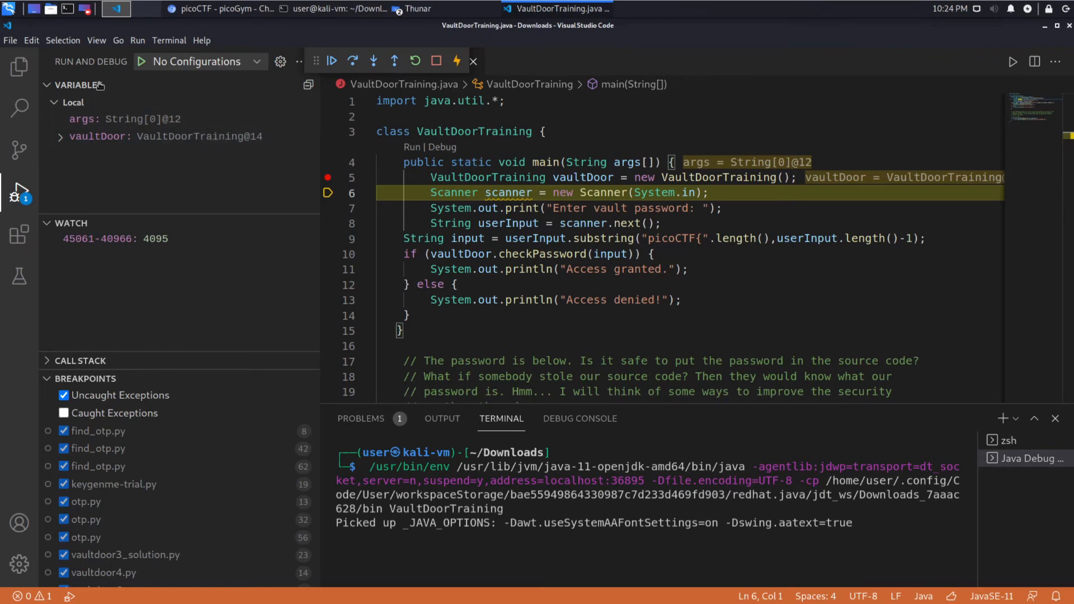
mouse_move(493, 165)
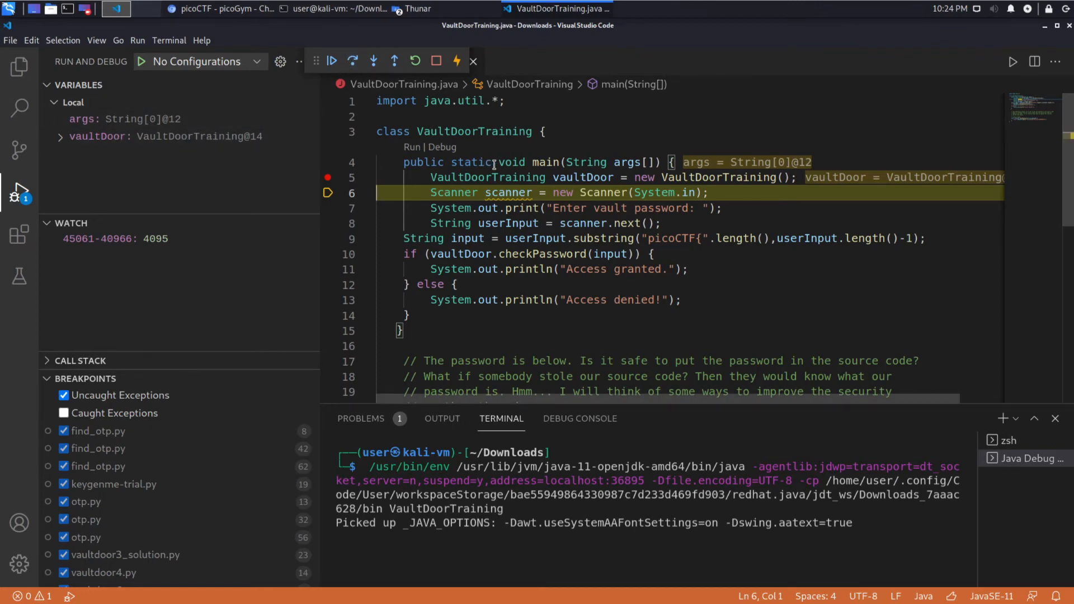
click(332, 61)
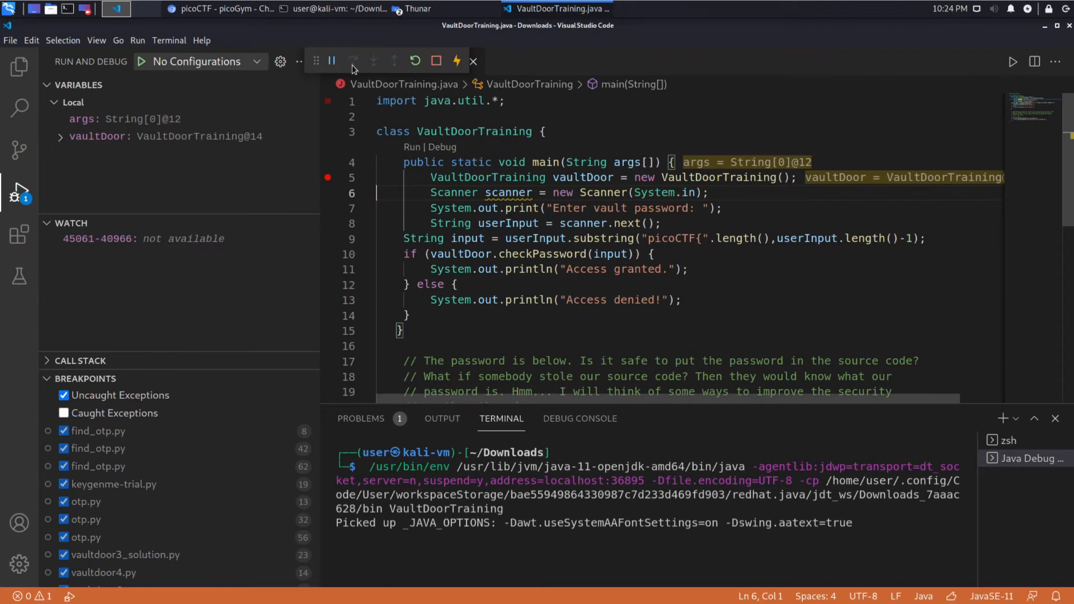
click(352, 61)
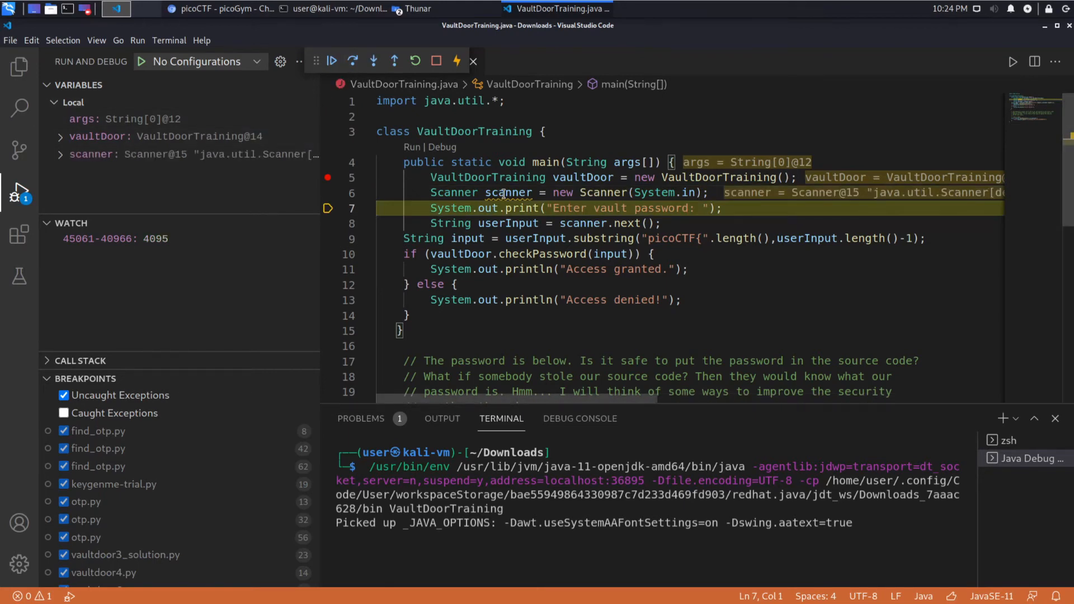
mouse_move(509, 192)
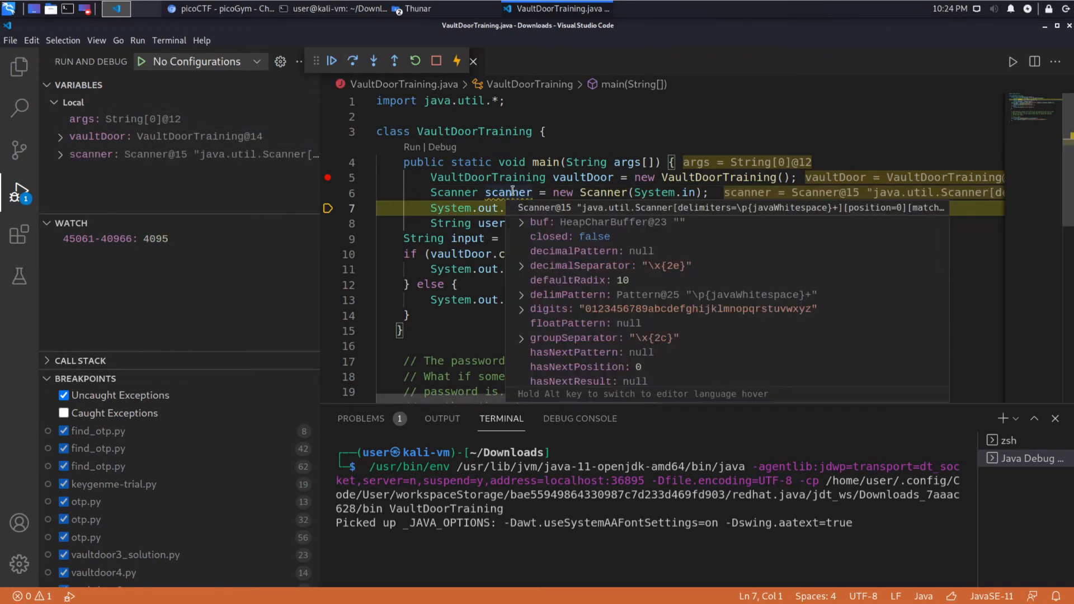
scroll(down, 3)
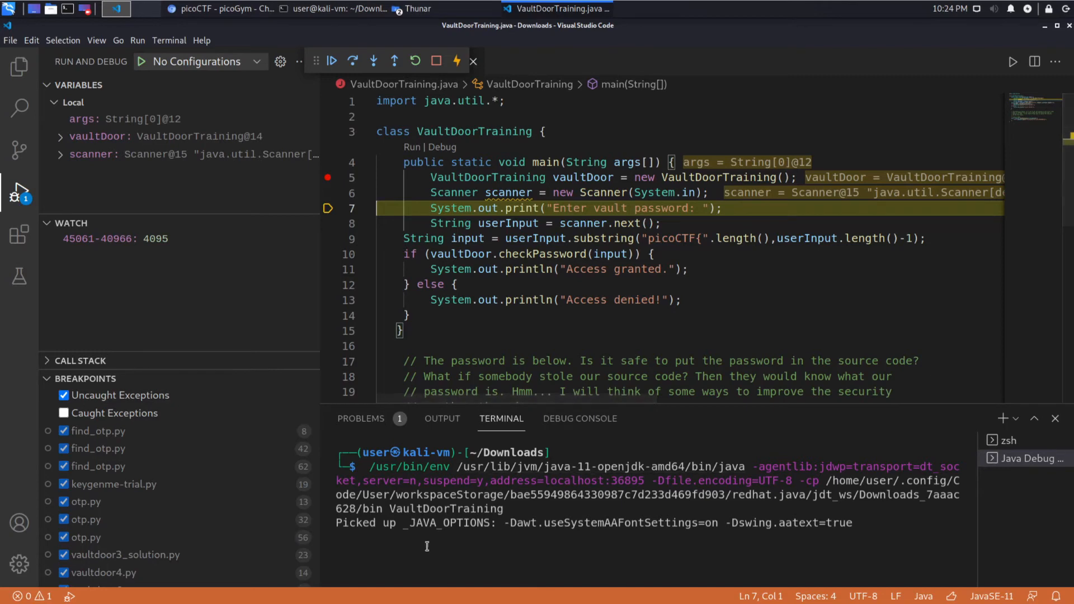
click(353, 61)
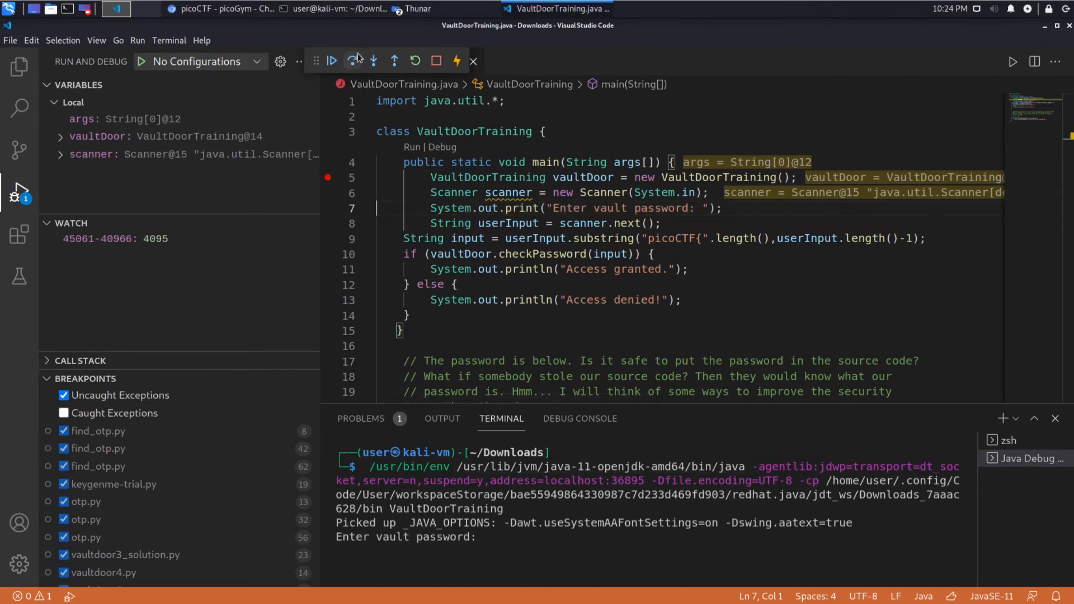
click(333, 61)
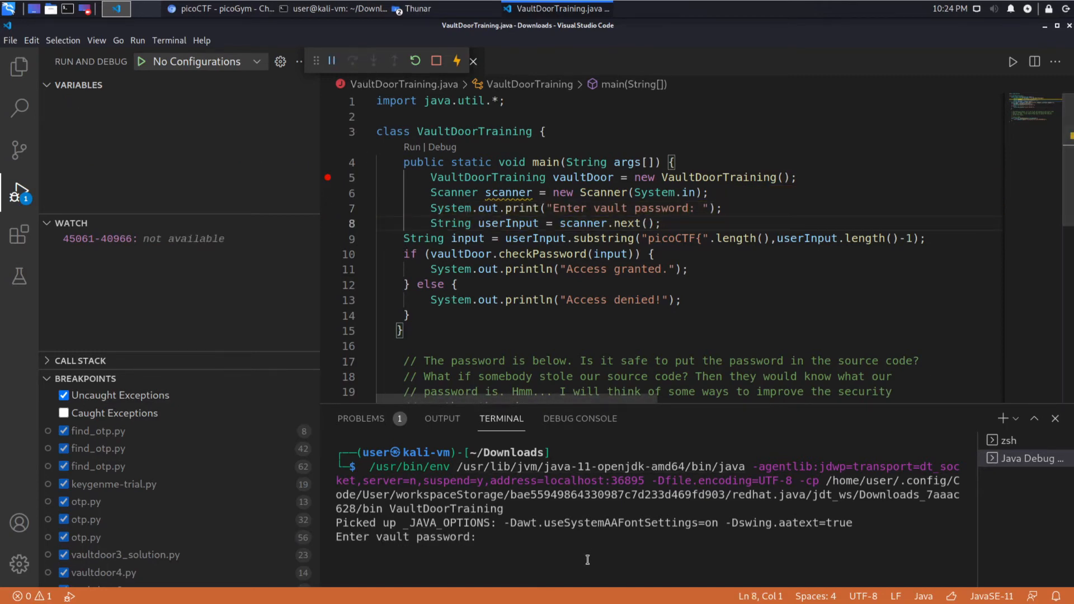
Enter 'PleaseSubscribe' and step over the substring line, trimming input to 'bscrib'.
text(PleaseSubscribe)
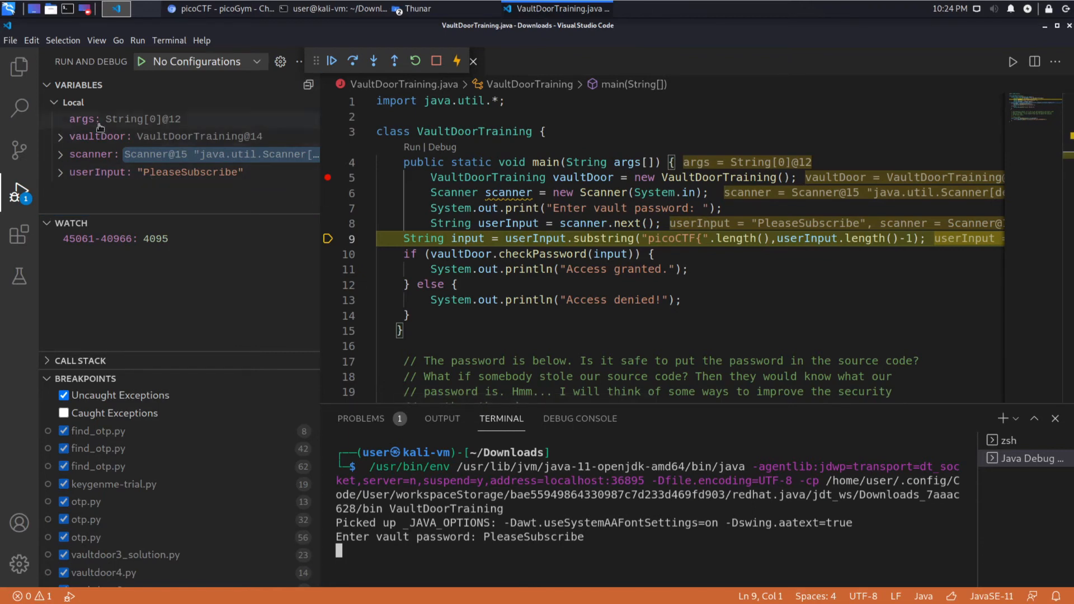
mouse_move(164, 172)
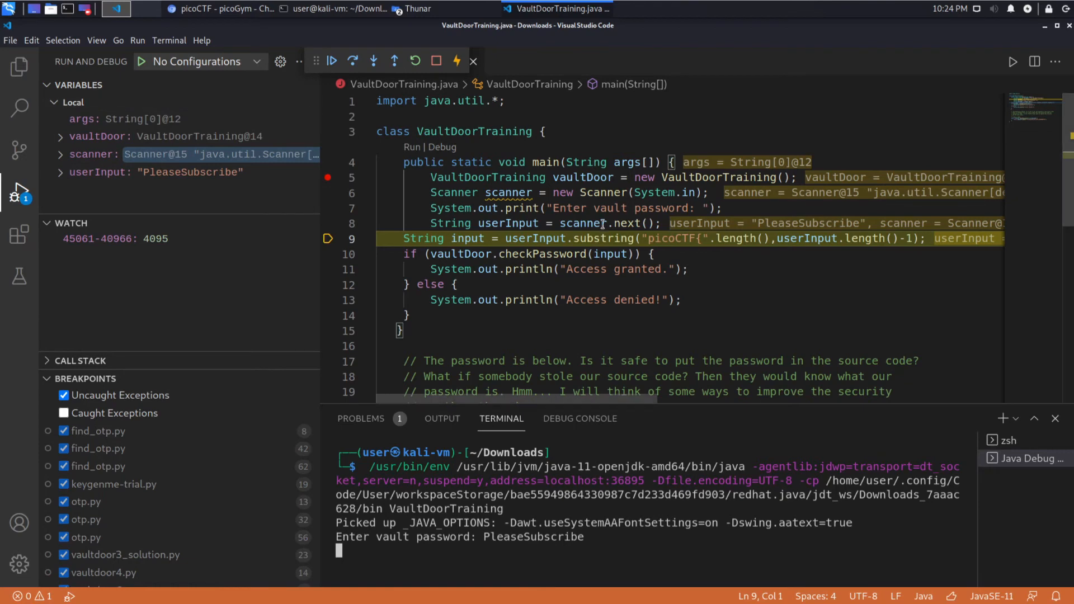
scroll(right, 3)
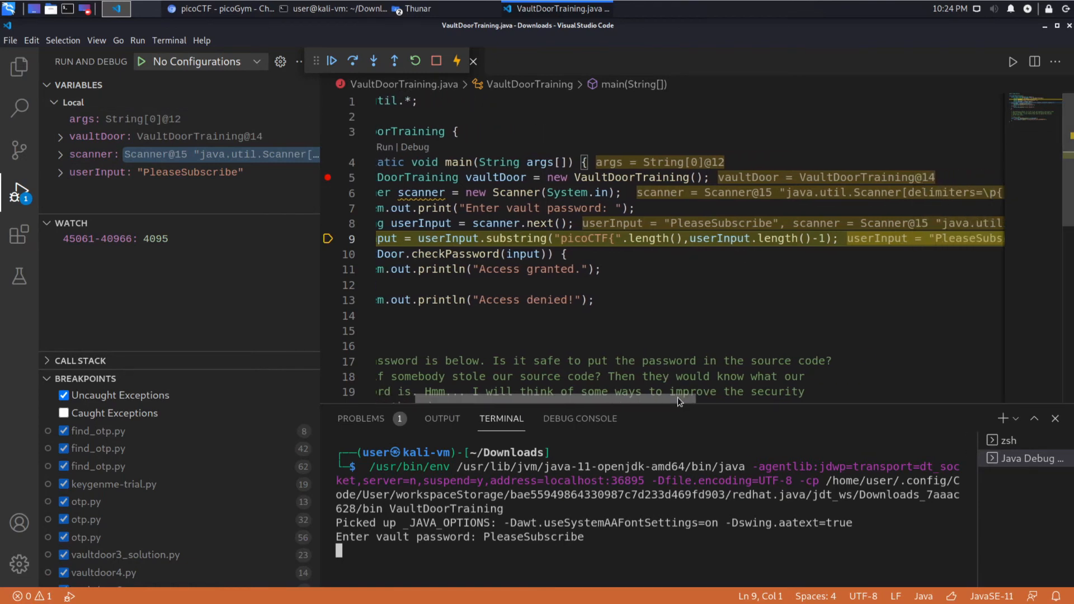
scroll(left, 3)
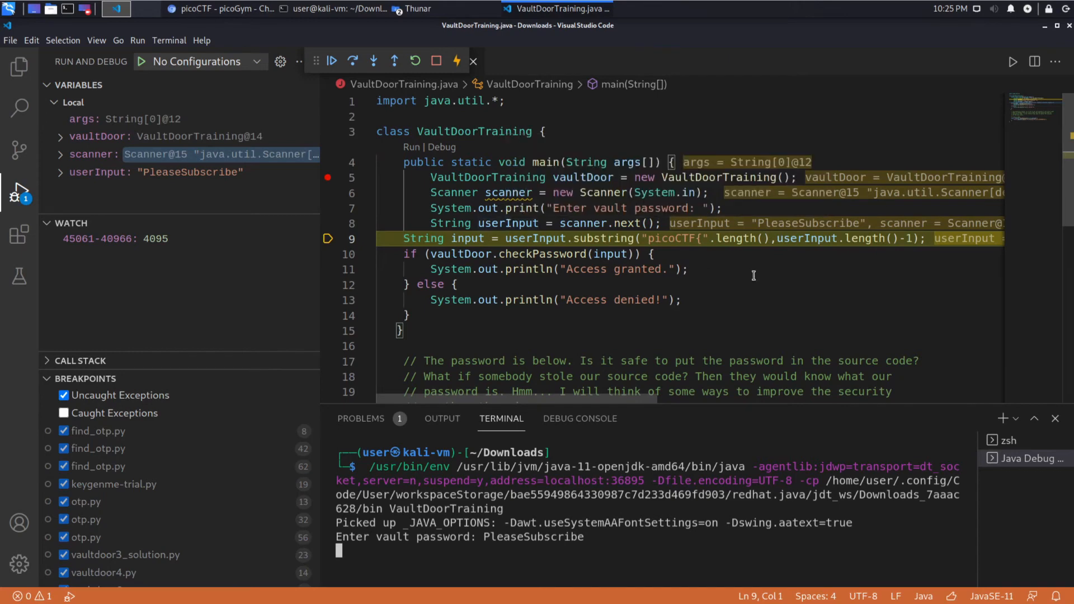
mouse_move(834, 223)
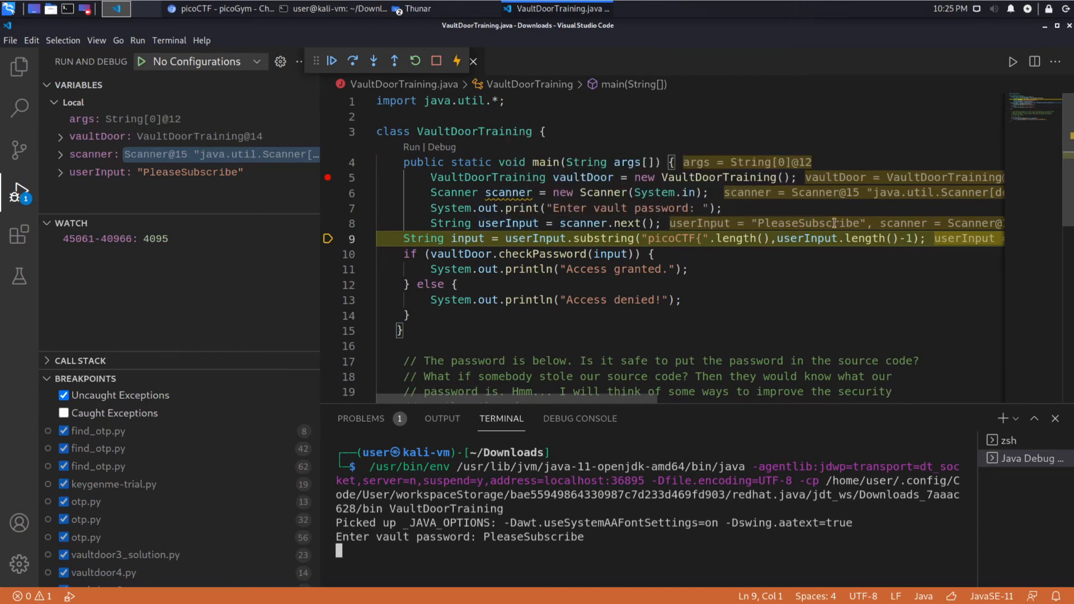
mouse_move(491, 223)
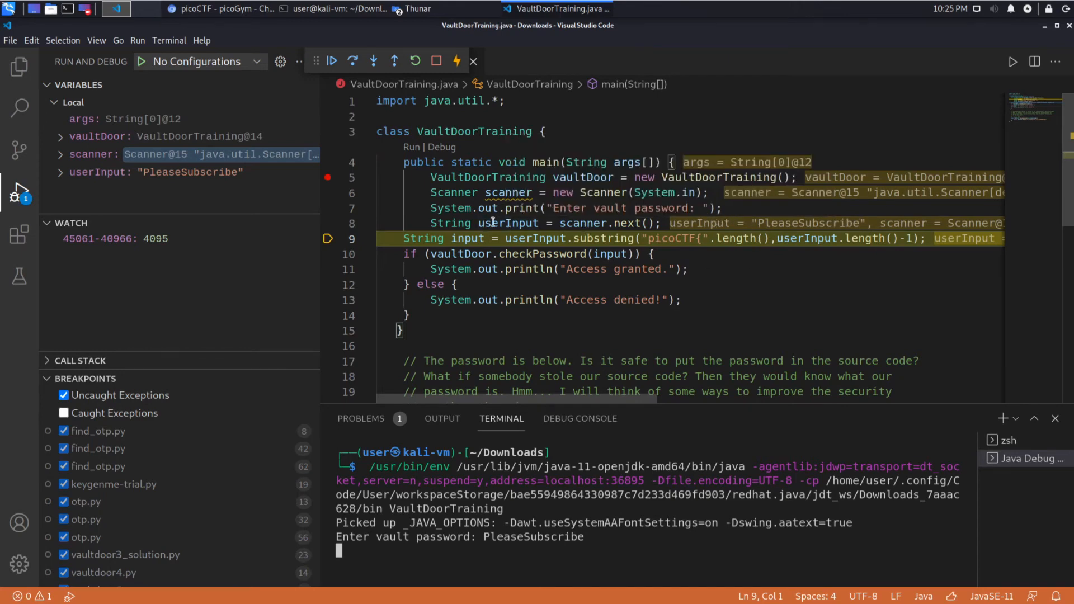
mouse_move(671, 279)
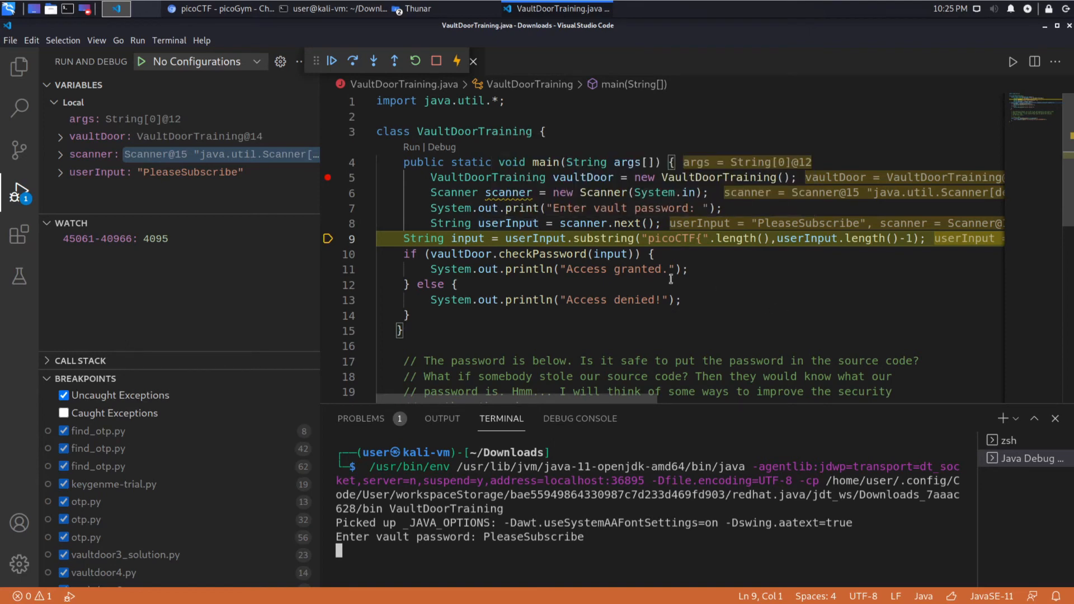
click(353, 61)
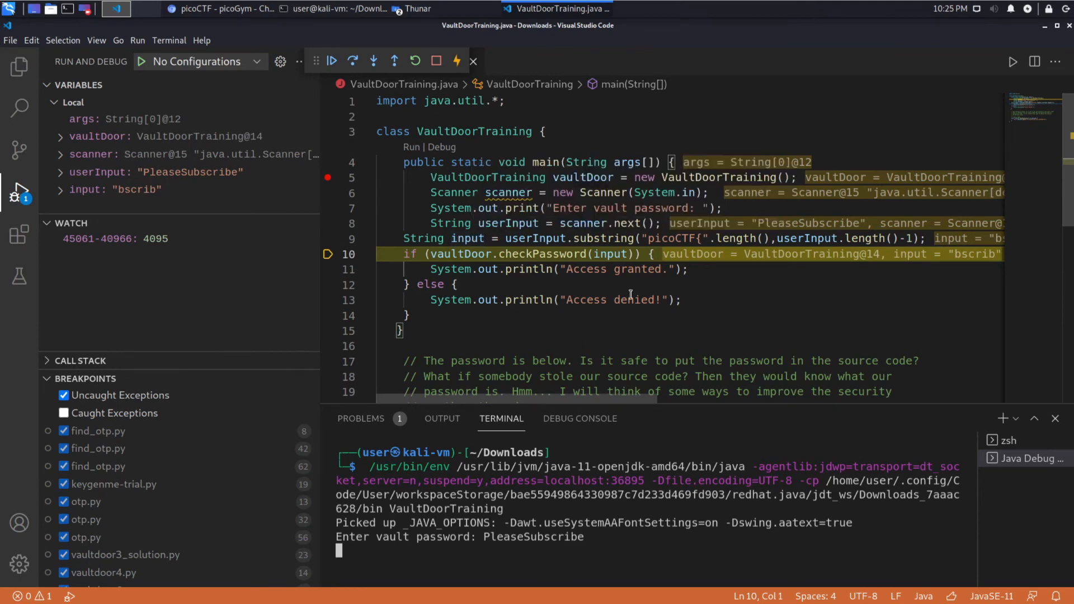
mouse_move(373, 61)
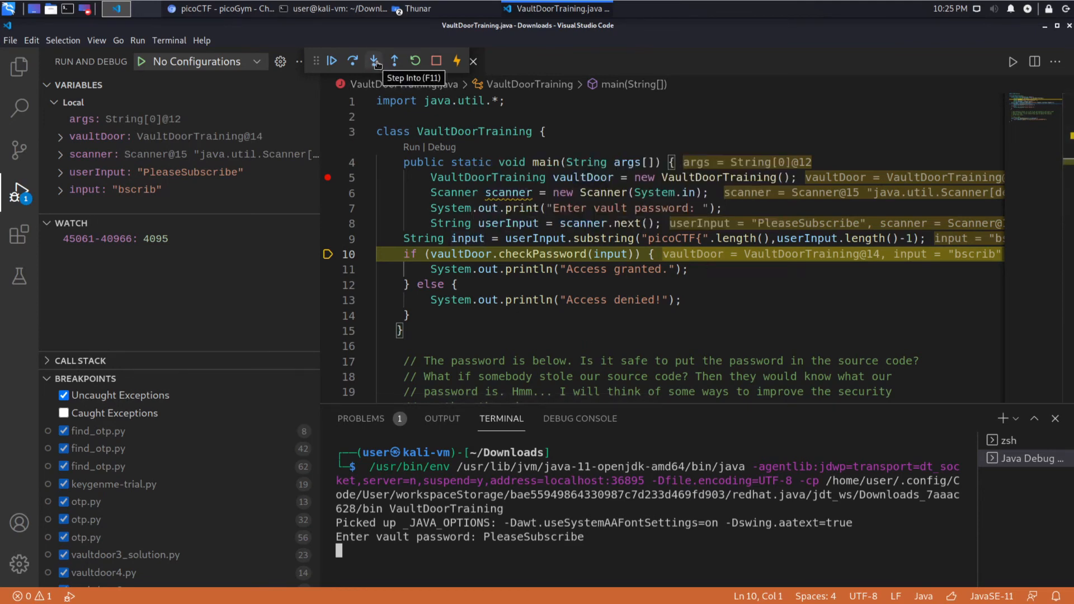
mouse_move(379, 83)
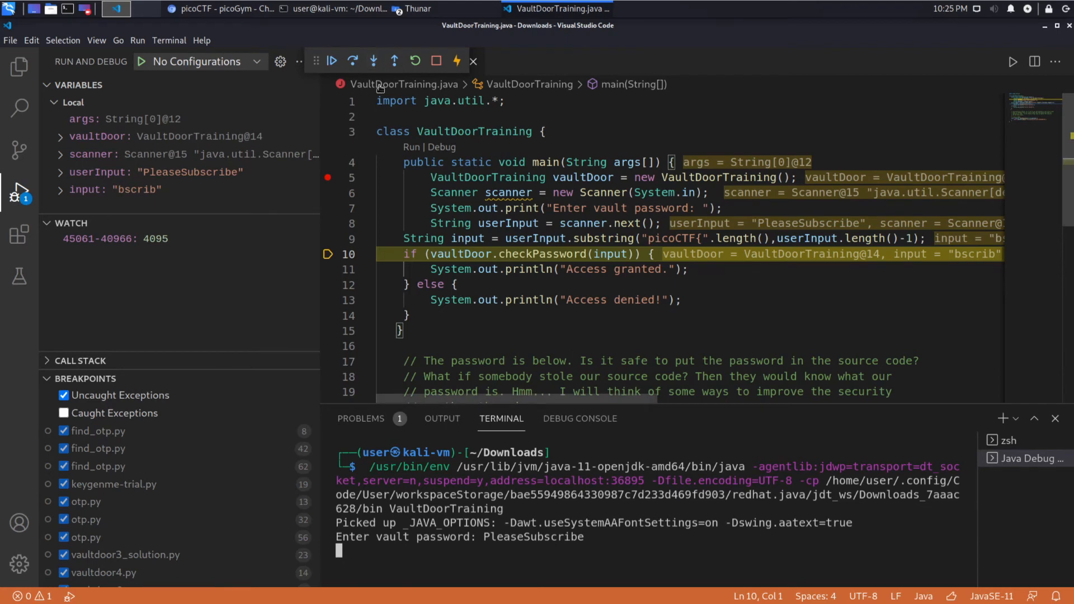
mouse_move(538, 248)
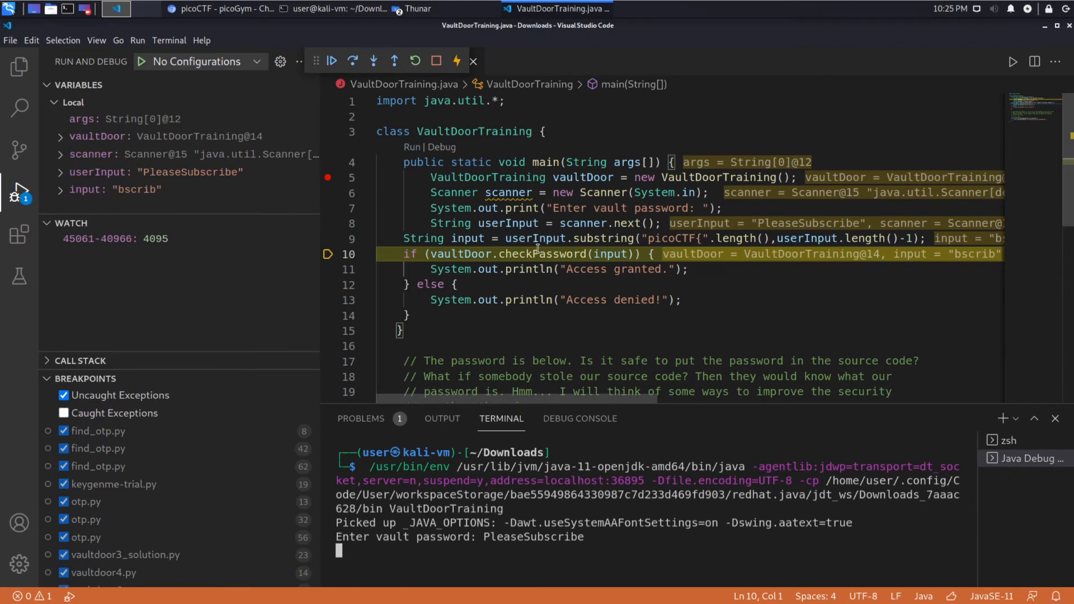
mouse_move(348, 175)
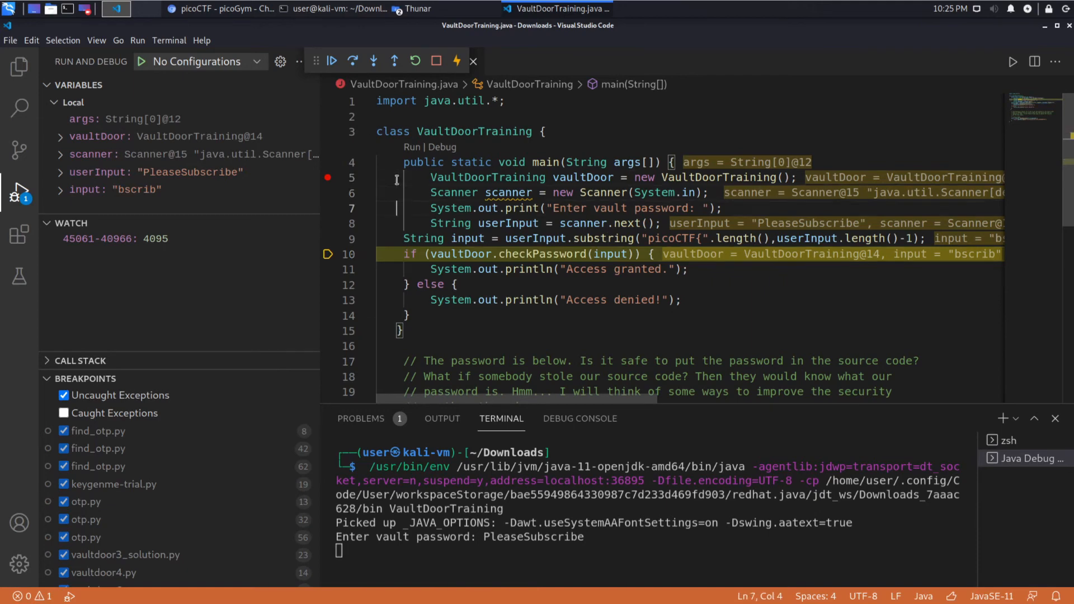
Step into checkPassword to read the hardcoded password, then step until 'Access denied!' prints.
click(373, 61)
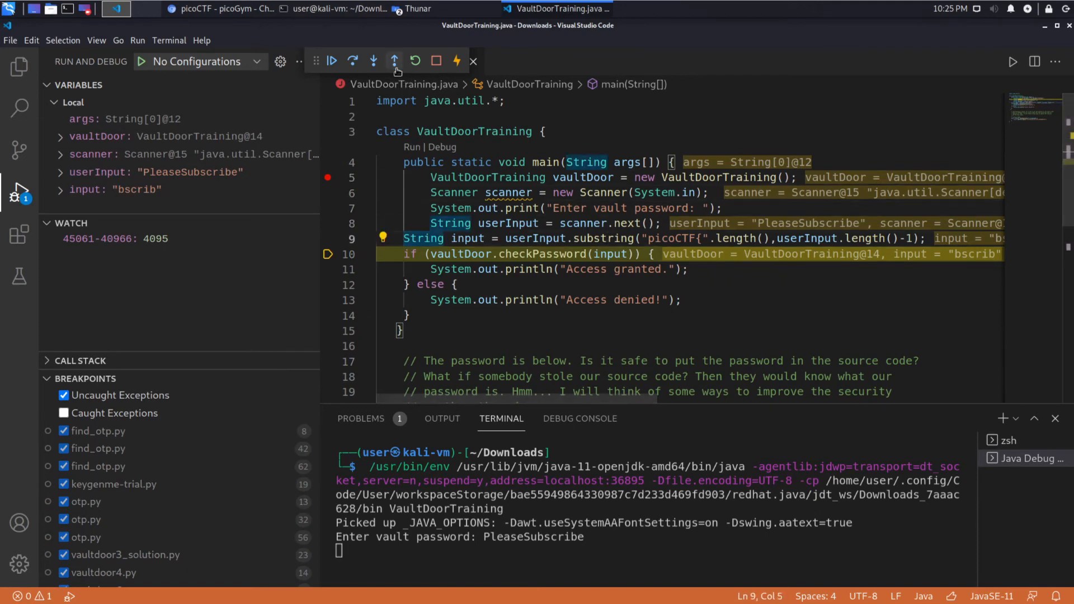
click(373, 61)
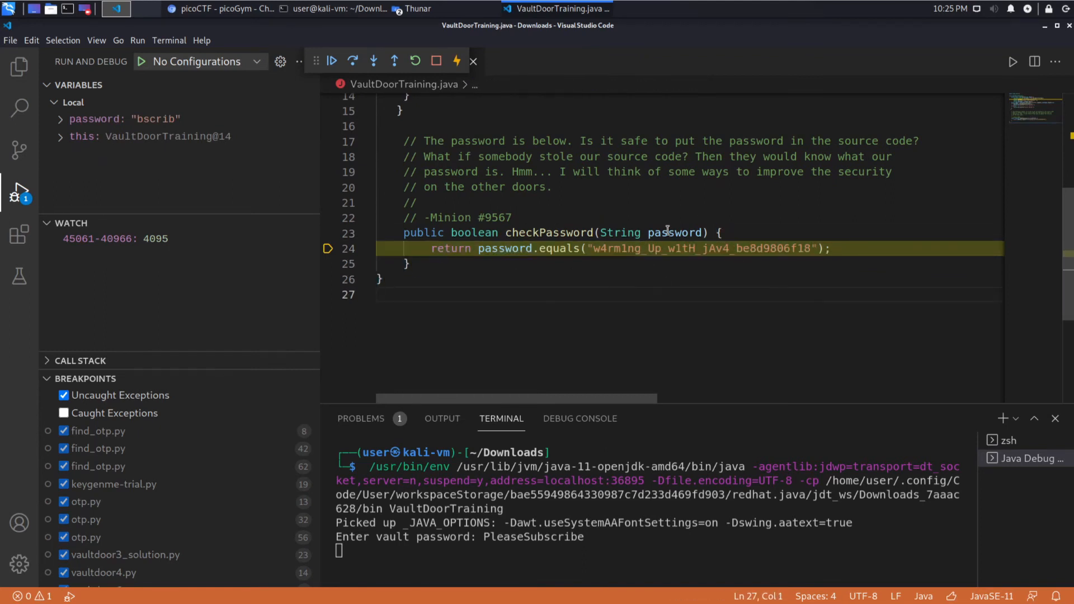
mouse_move(674, 232)
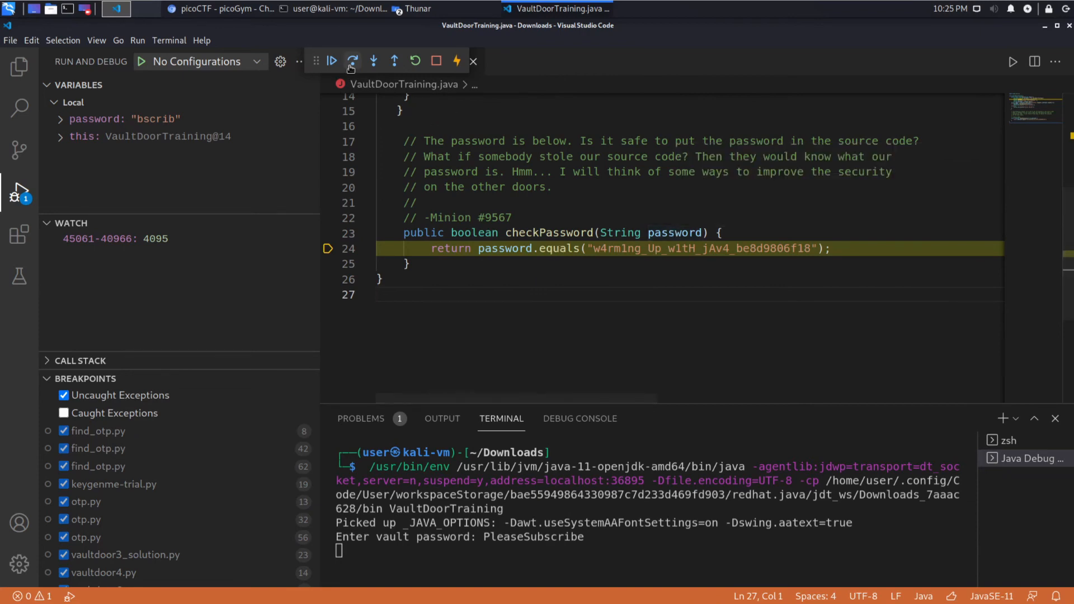
click(352, 61)
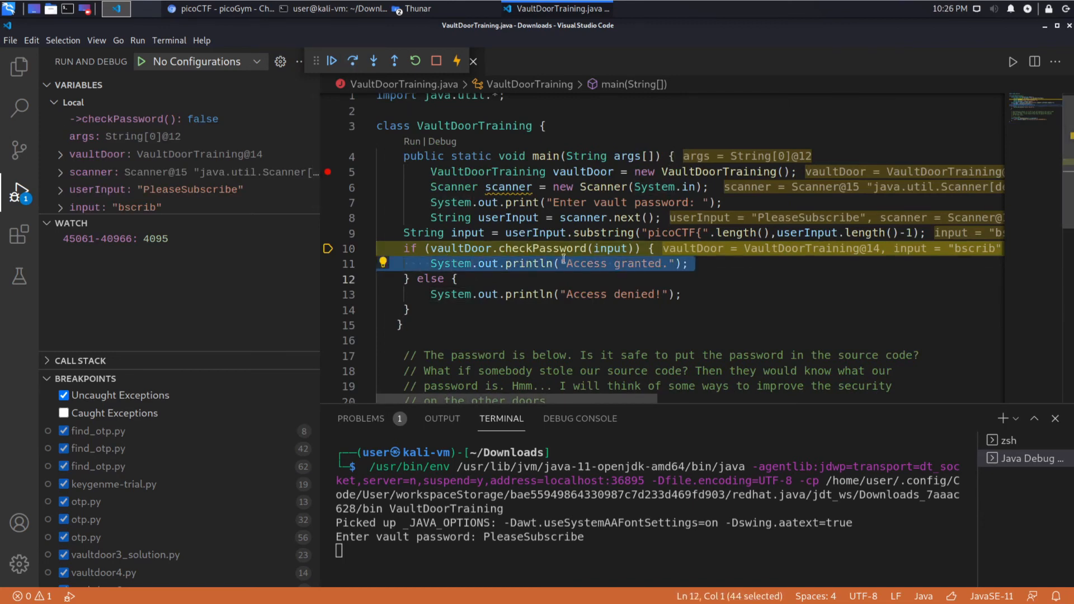
mouse_move(490, 268)
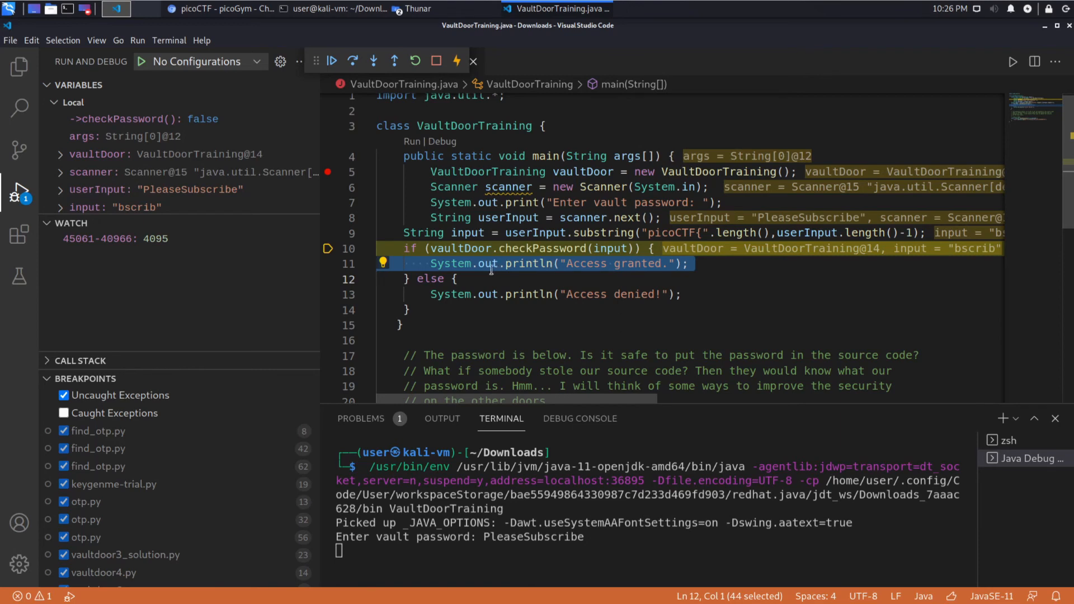
click(352, 61)
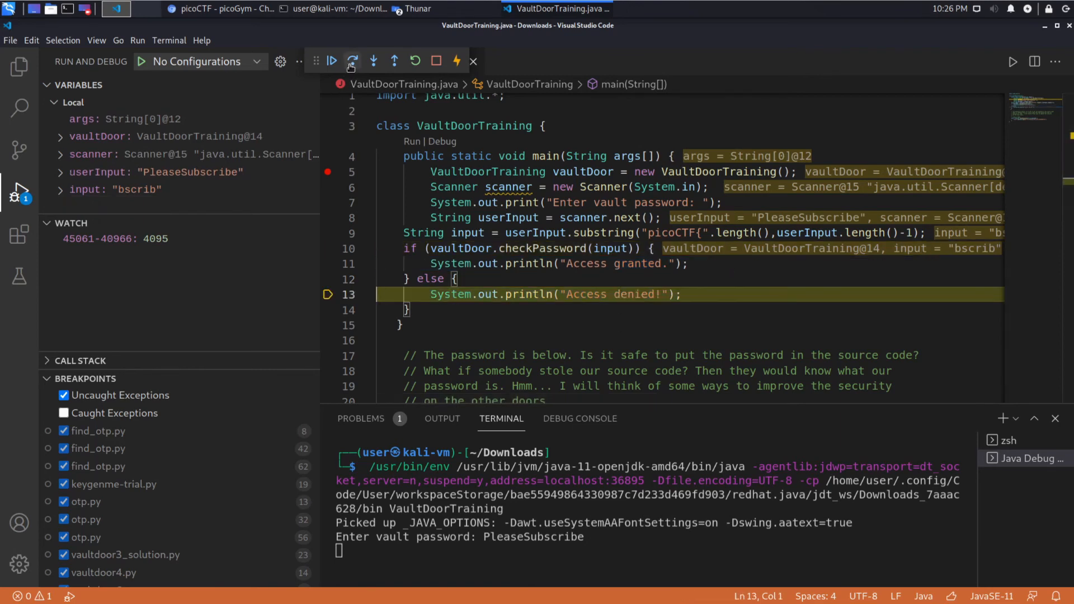
click(353, 61)
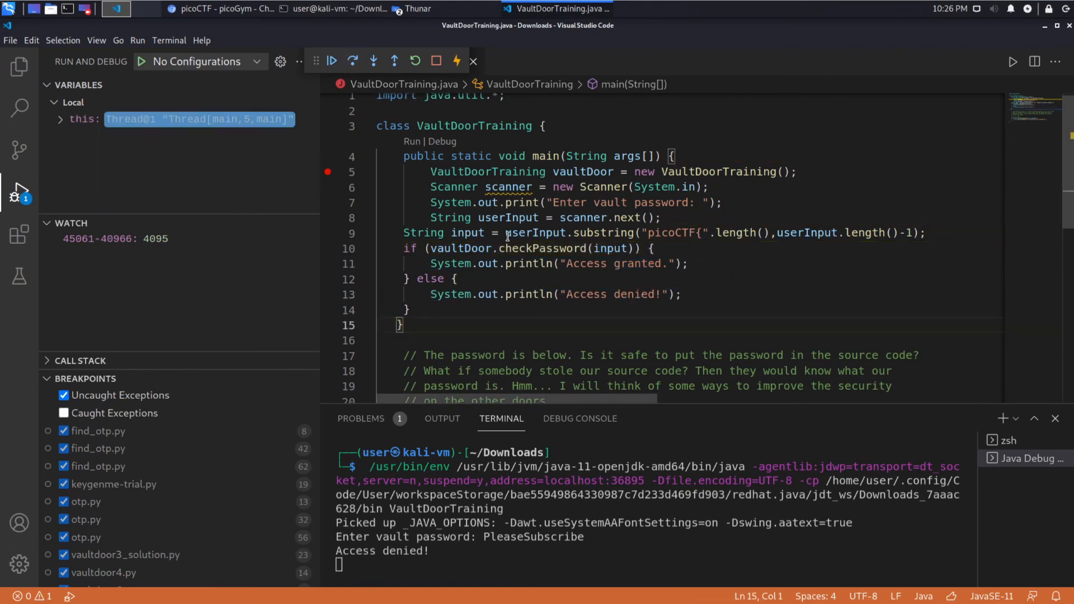
scroll(down, 3)
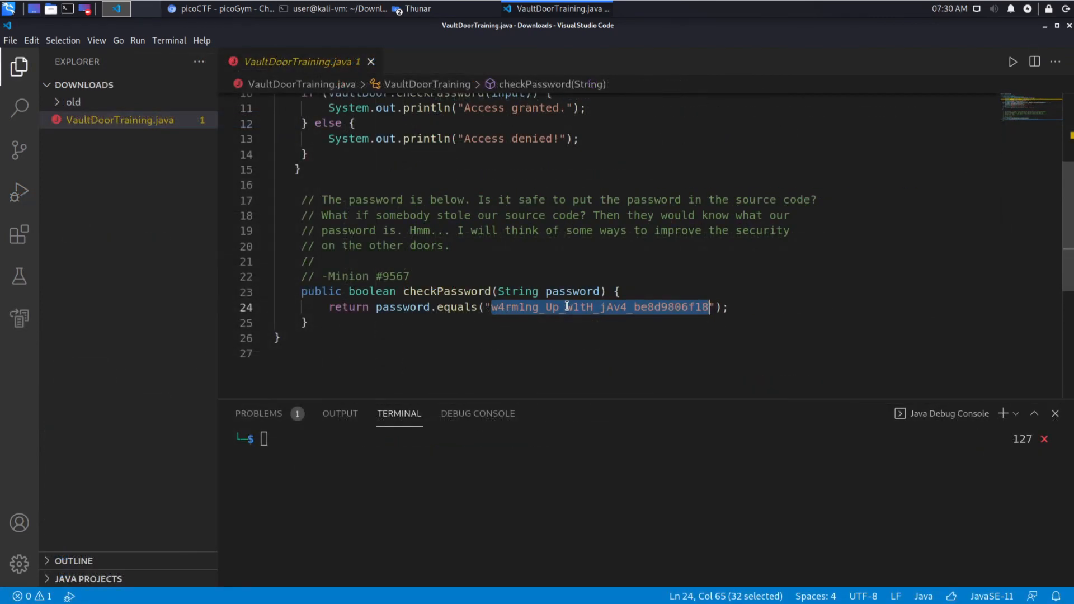
Scroll through the source back to the main method.
scroll(up, 3)
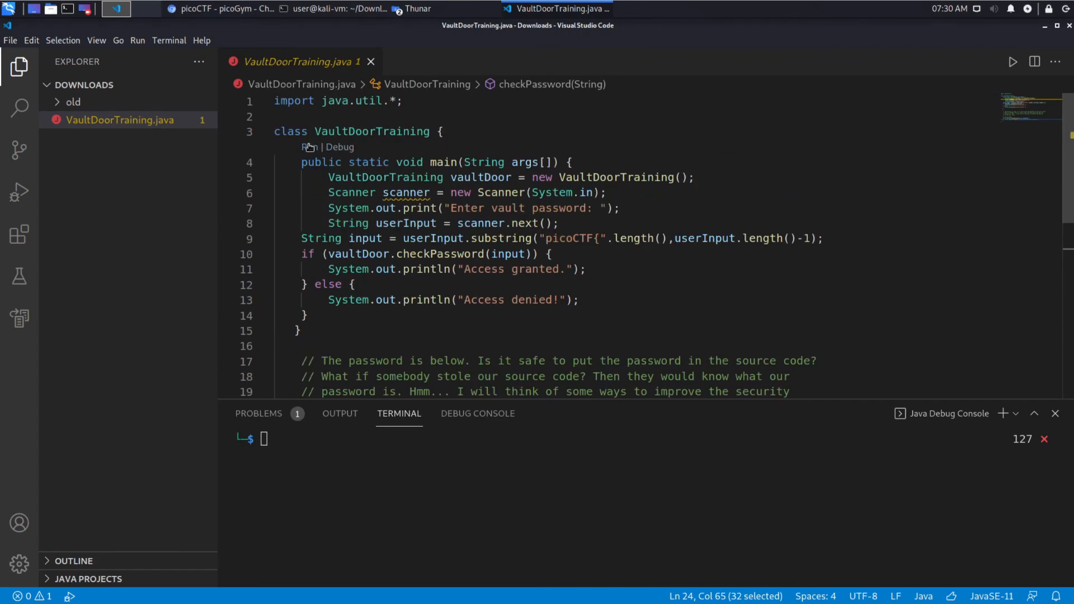
mouse_move(339, 147)
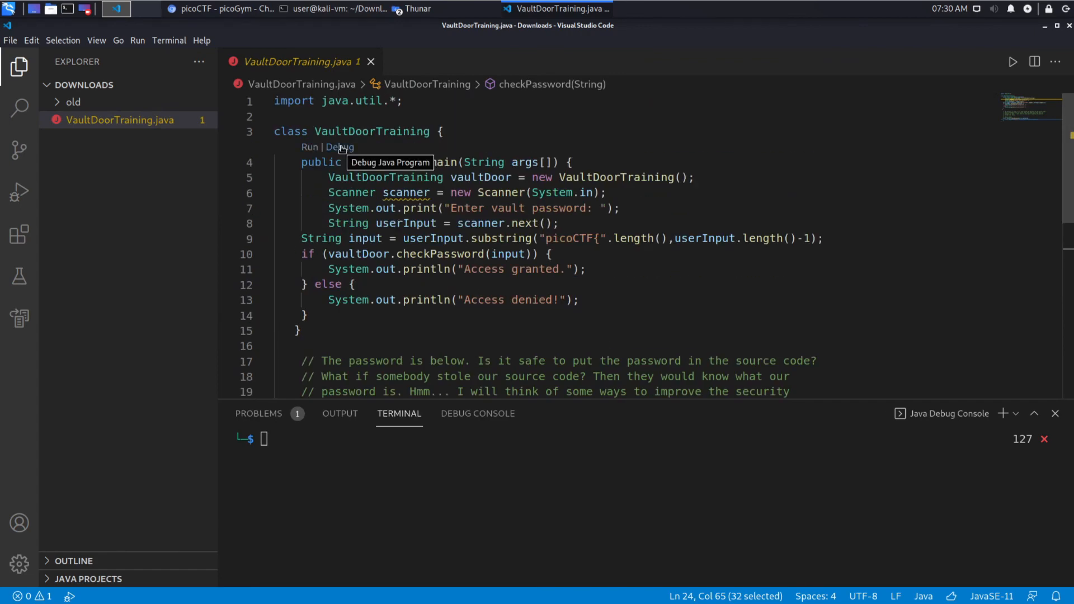
scroll(down, 3)
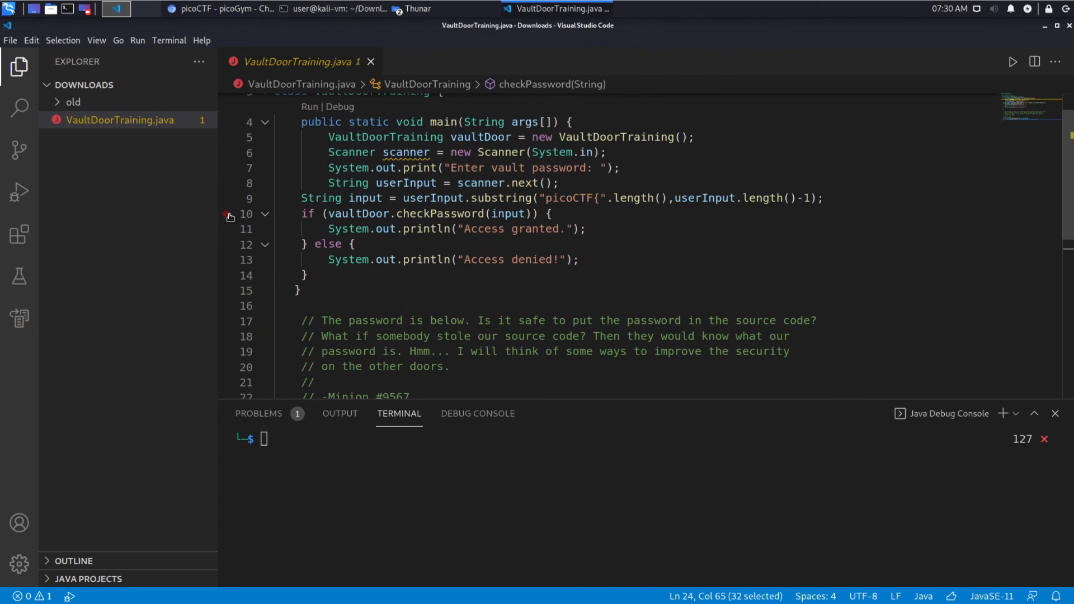
scroll(up, 3)
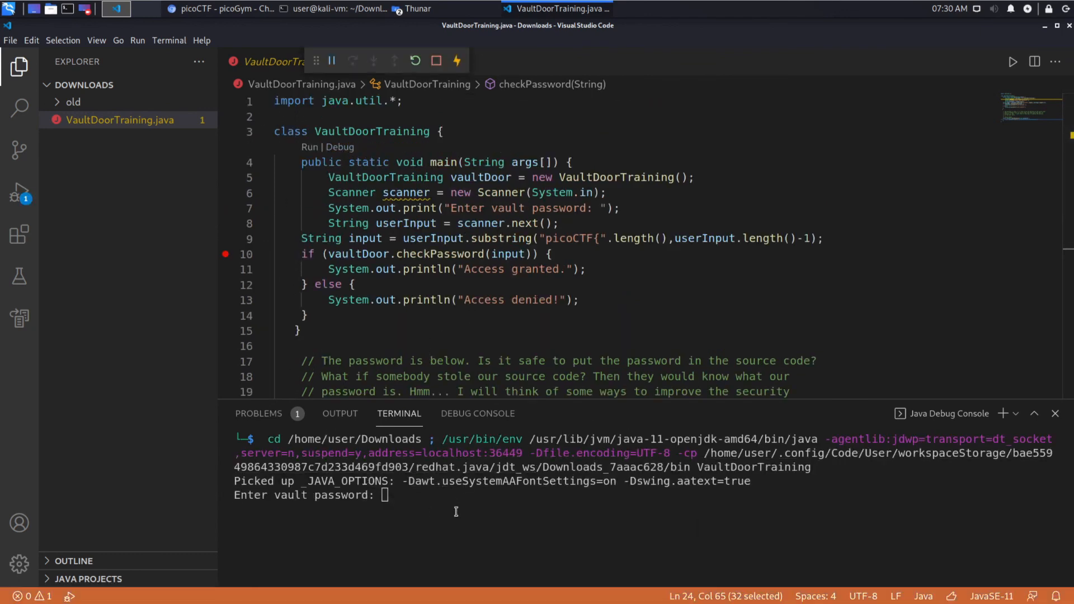
Enter the flag picoCTF{w4rm1ng_Up_w1tH_jAv4_be8d9806f18} and run the program until it prints Access granted.
text(picoCTF{w4rm1ng_Up_w1tH_jAv4_be8d9806f18)
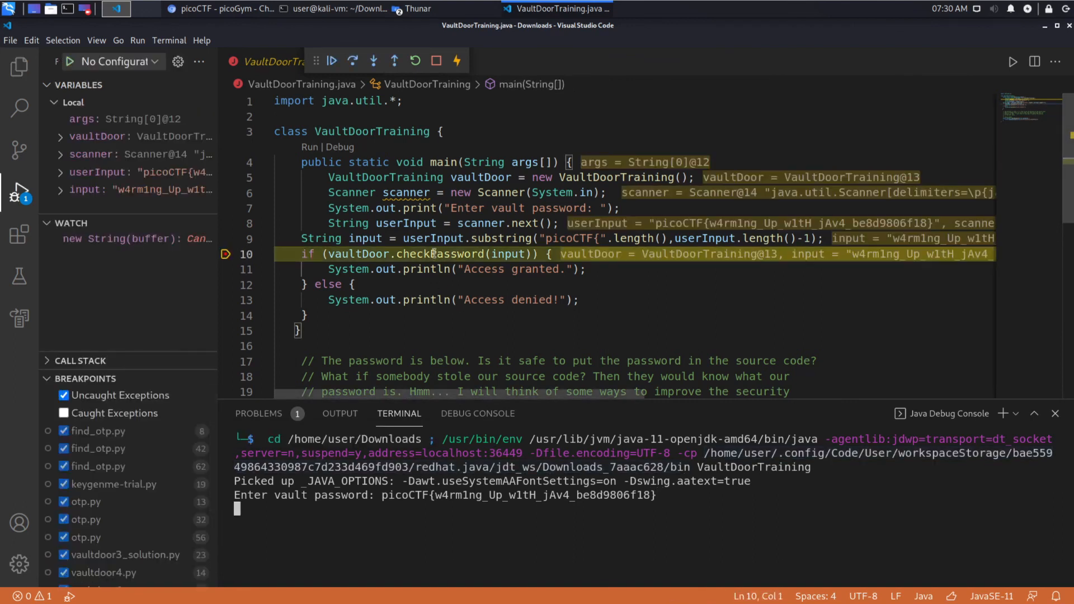
mouse_move(352, 61)
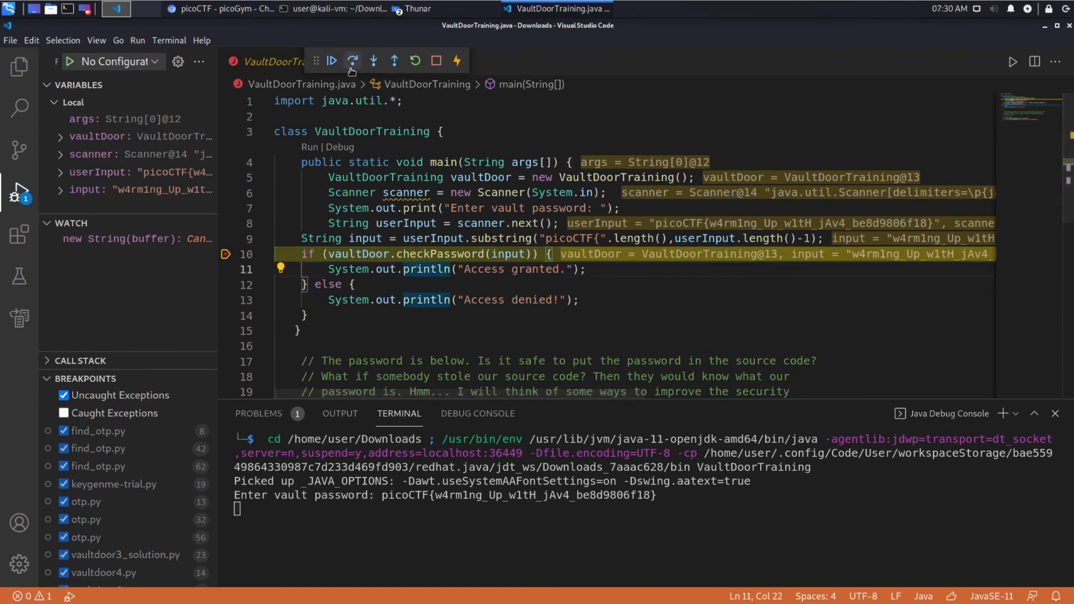
click(352, 61)
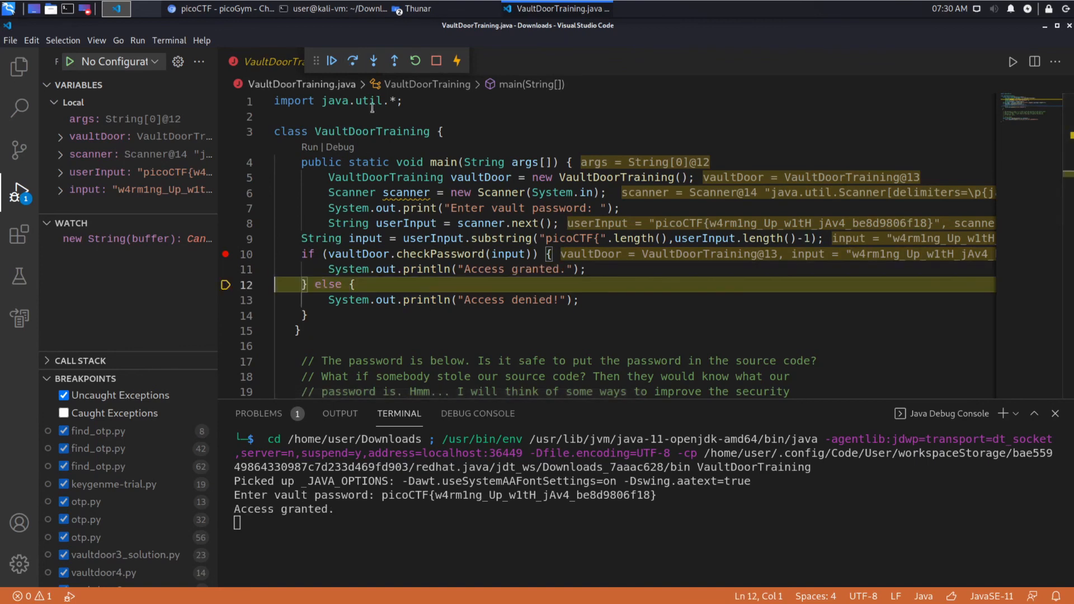
click(435, 61)
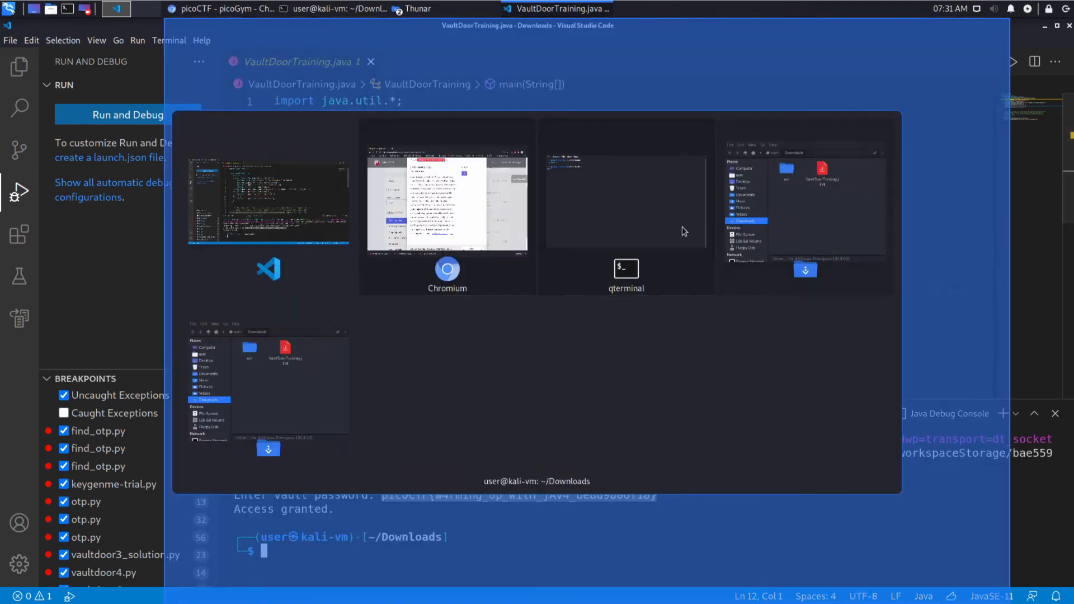
Submit the vault-door-training flag on the picoCTF page and dismiss the solved notification.
click(447, 200)
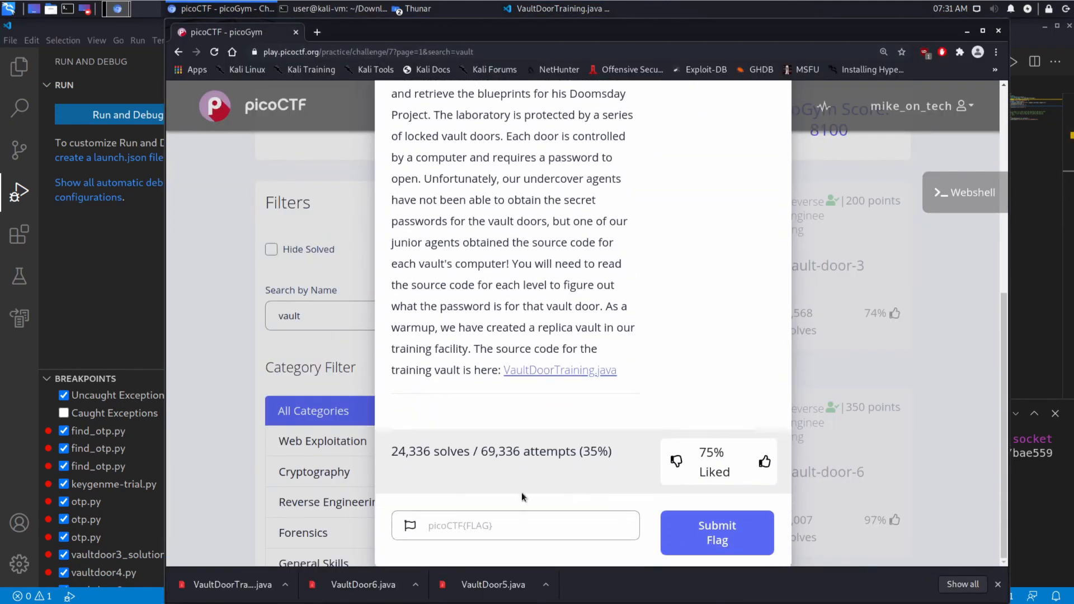
click(717, 533)
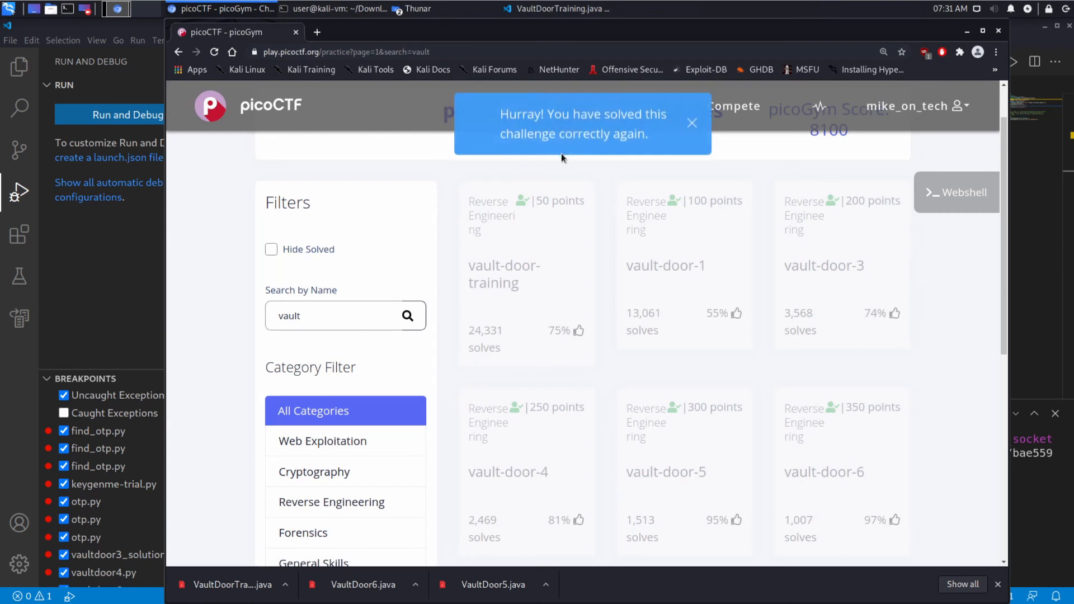
click(692, 123)
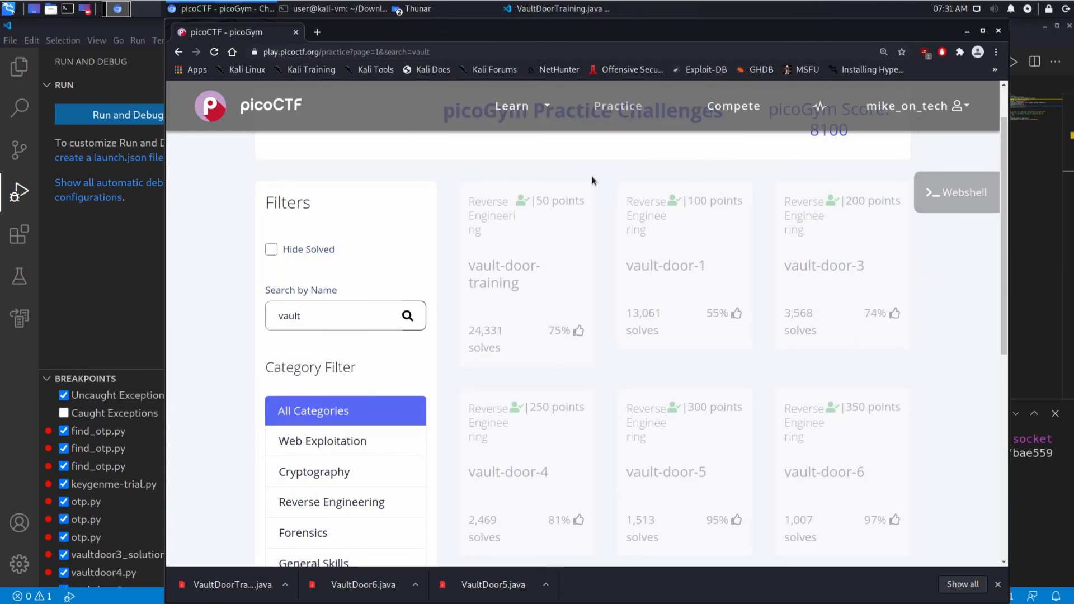